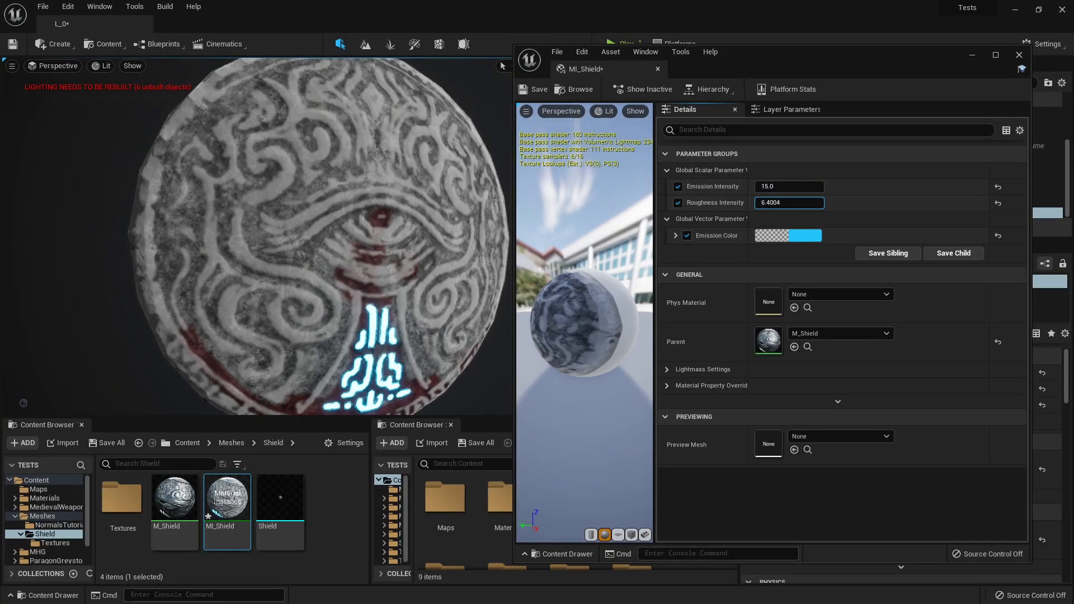
Step: Set MI_Shield's Roughness Intensity to 1.0 for a shiny metallic surface
{"action": "type", "text": "1.0"}
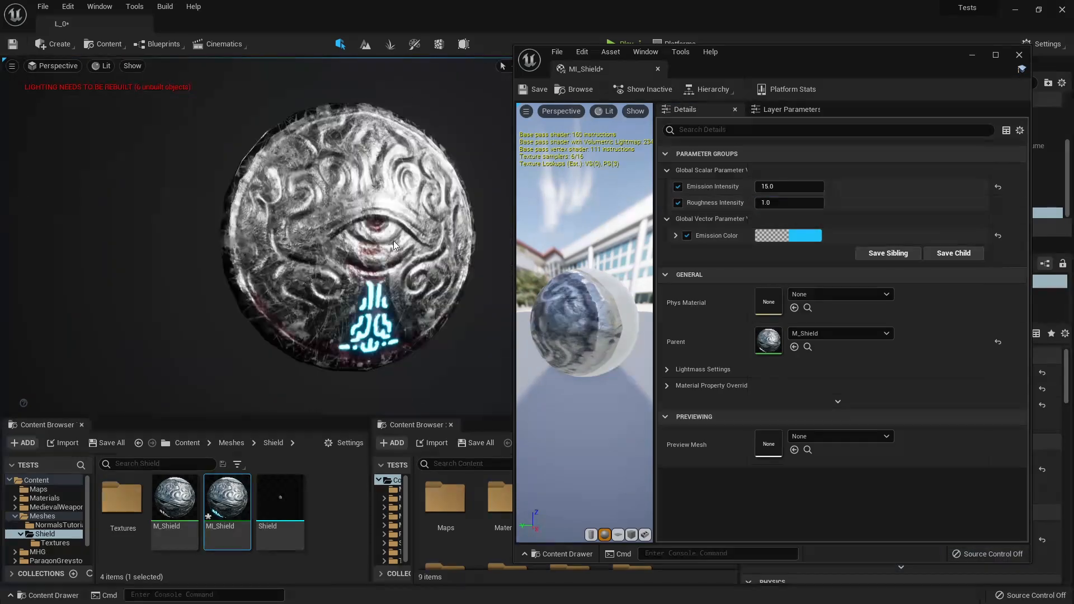
{"action": "double_click", "coordinate": [174, 497]}
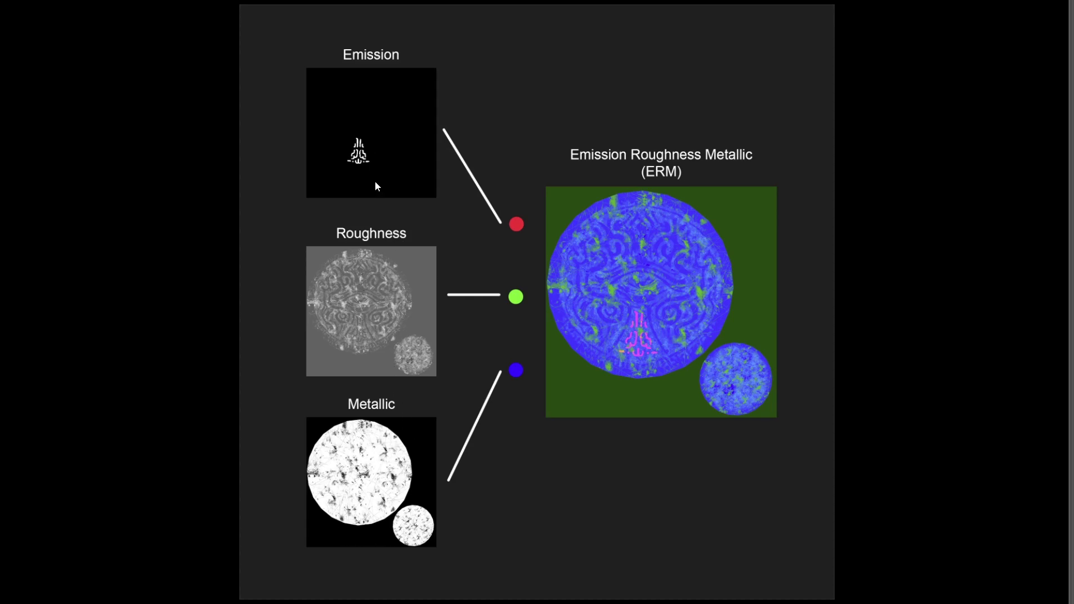
{"action": "mouse_move", "coordinate": [512, 383]}
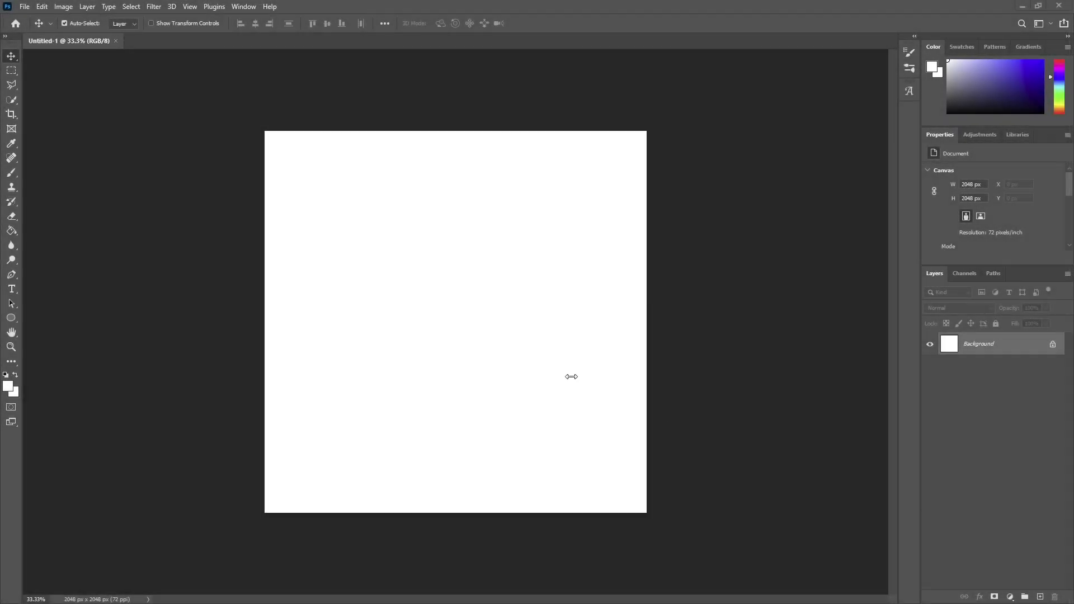
{"action": "left_click", "coordinate": [23, 6]}
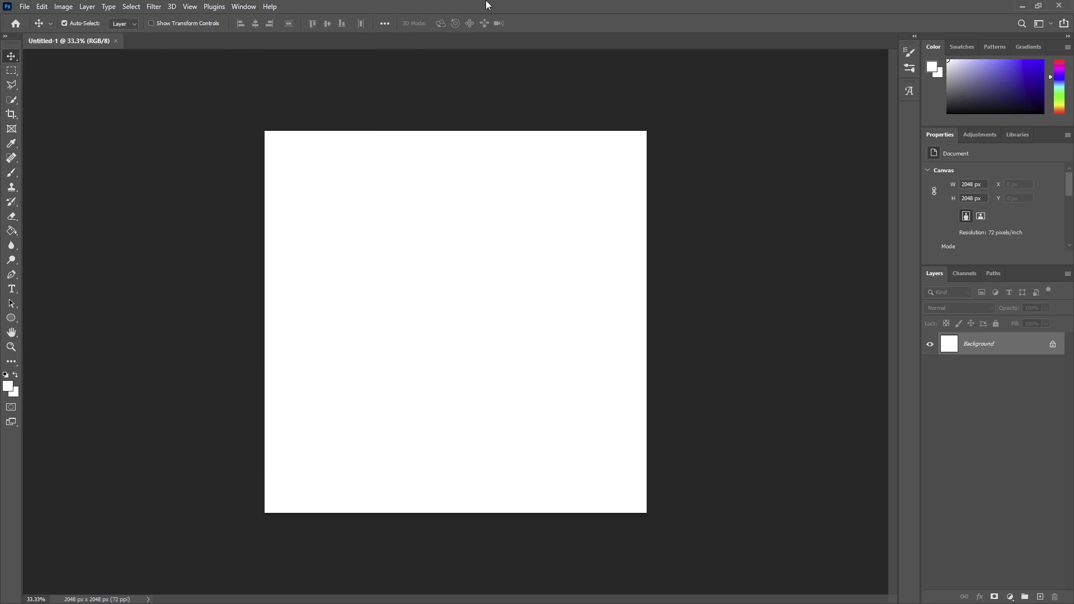
{"action": "mouse_move", "coordinate": [25, 6]}
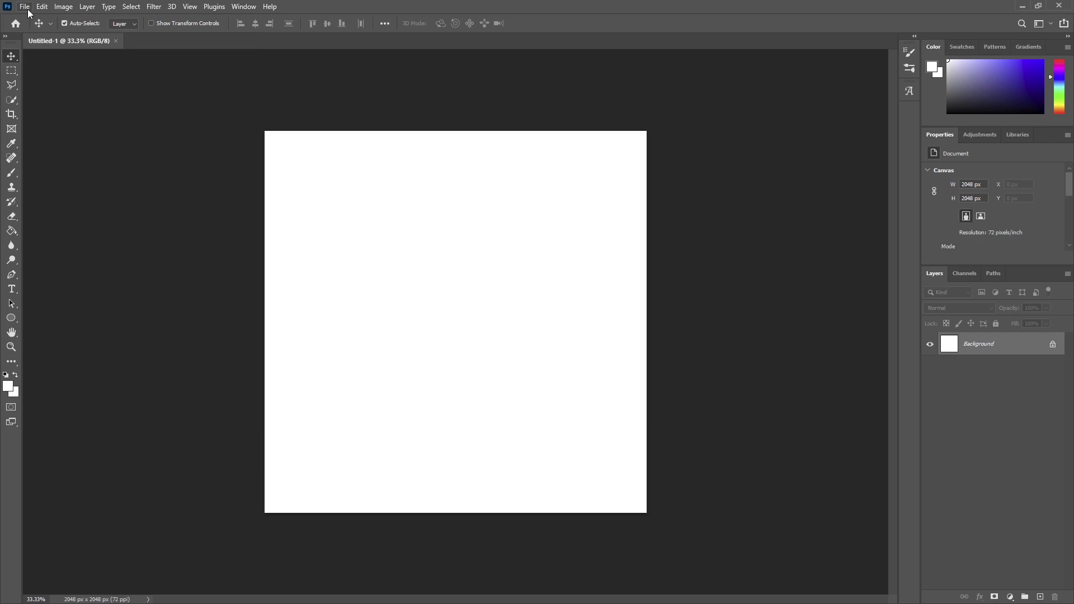
{"action": "mouse_move", "coordinate": [78, 85]}
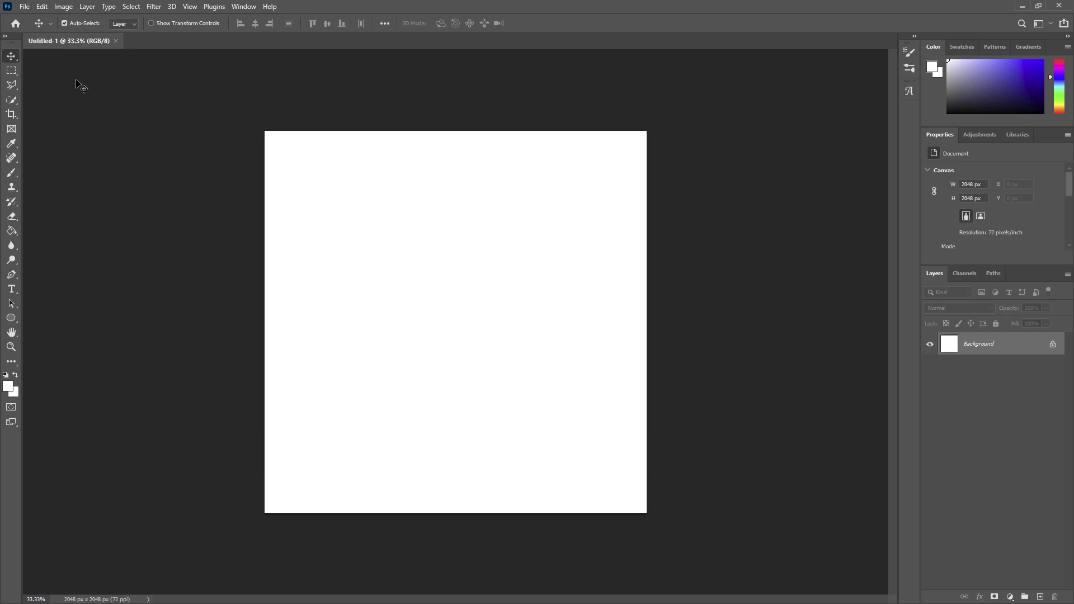
{"action": "mouse_move", "coordinate": [157, 103]}
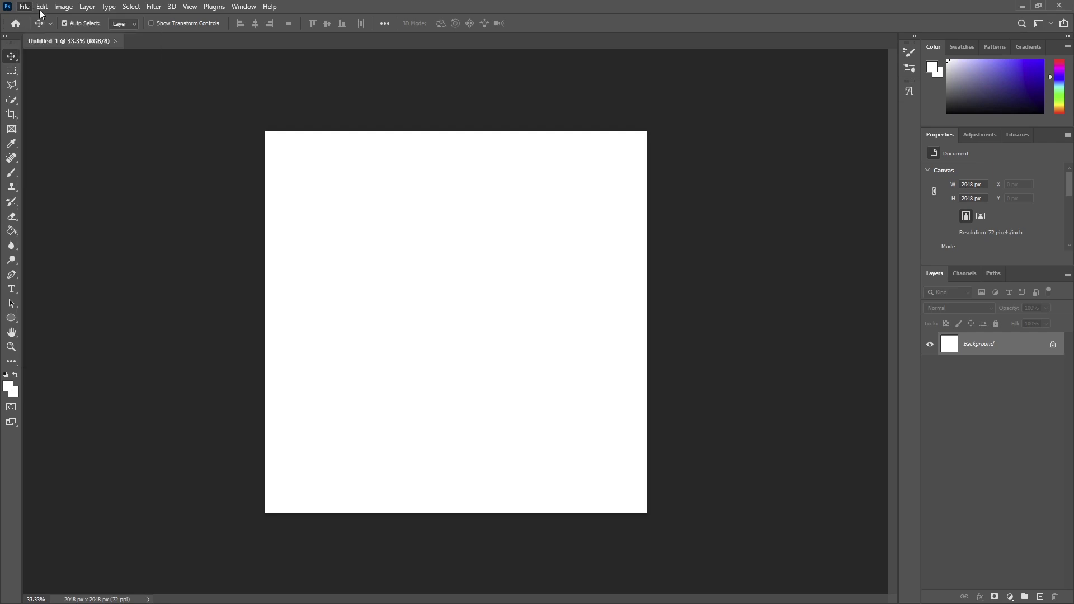
{"action": "left_click", "coordinate": [24, 7]}
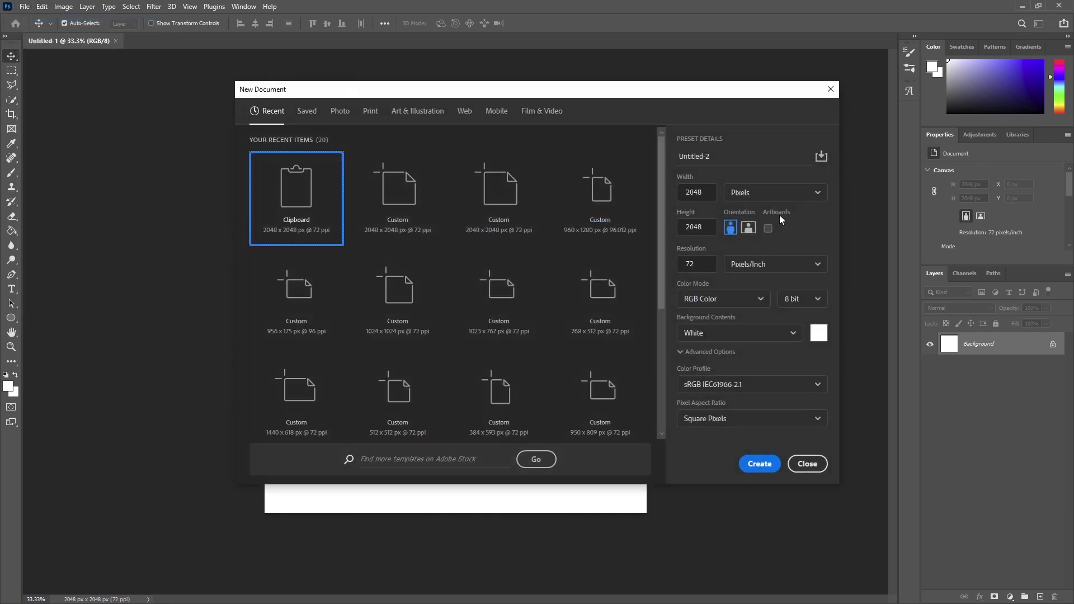
{"action": "left_click", "coordinate": [694, 191]}
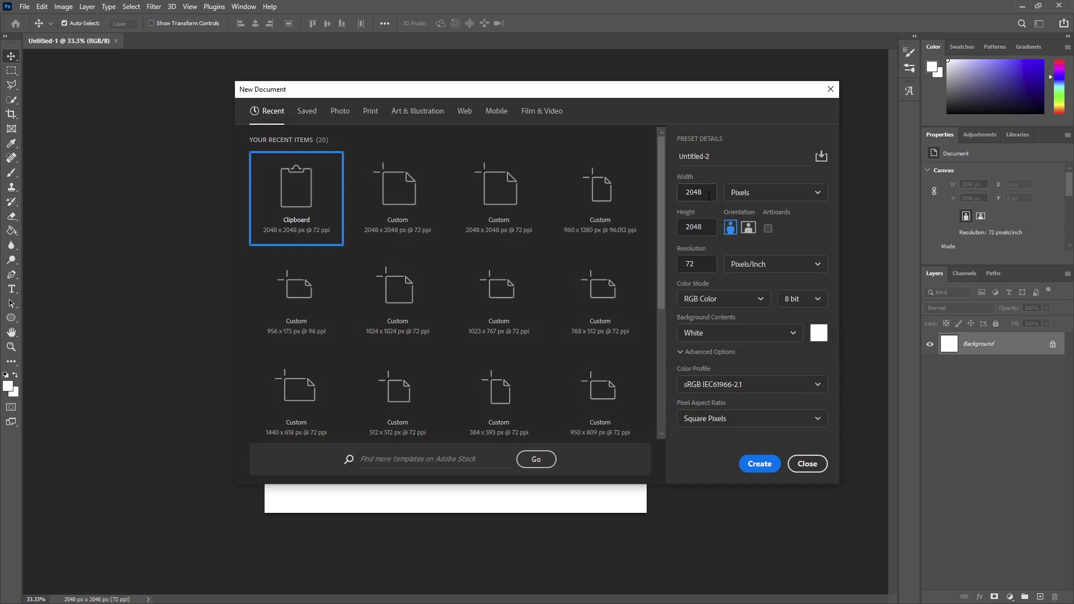
{"action": "mouse_move", "coordinate": [694, 192]}
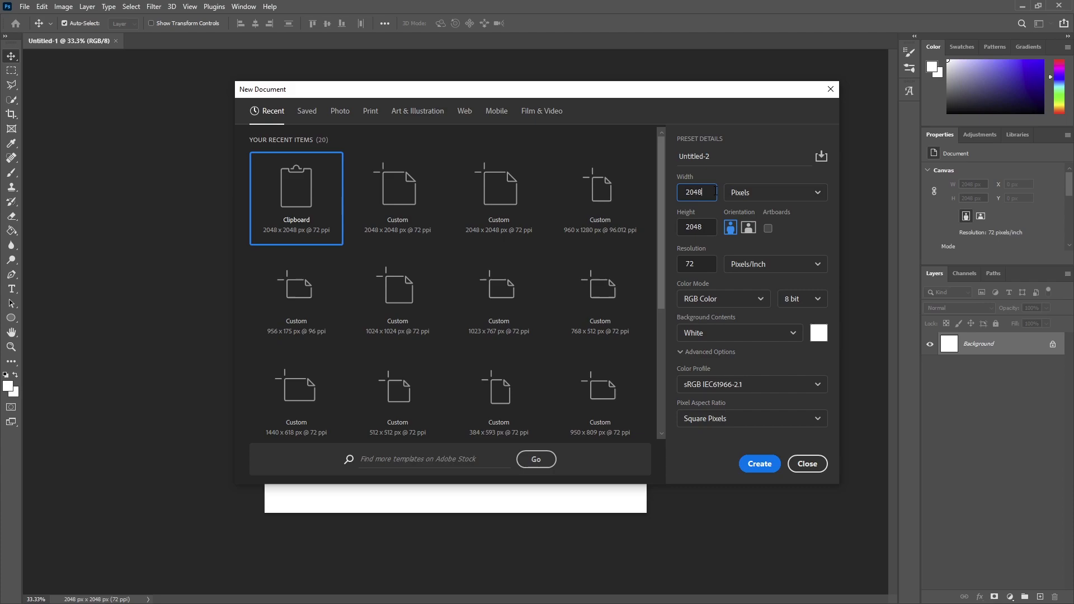
{"action": "mouse_move", "coordinate": [806, 463]}
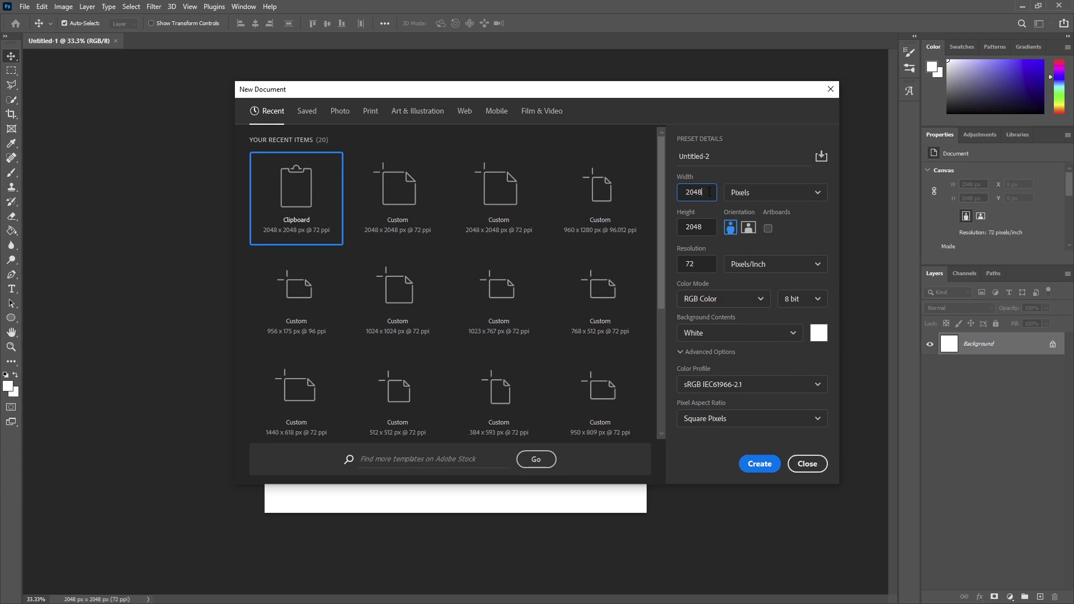
{"action": "left_click", "coordinate": [759, 463]}
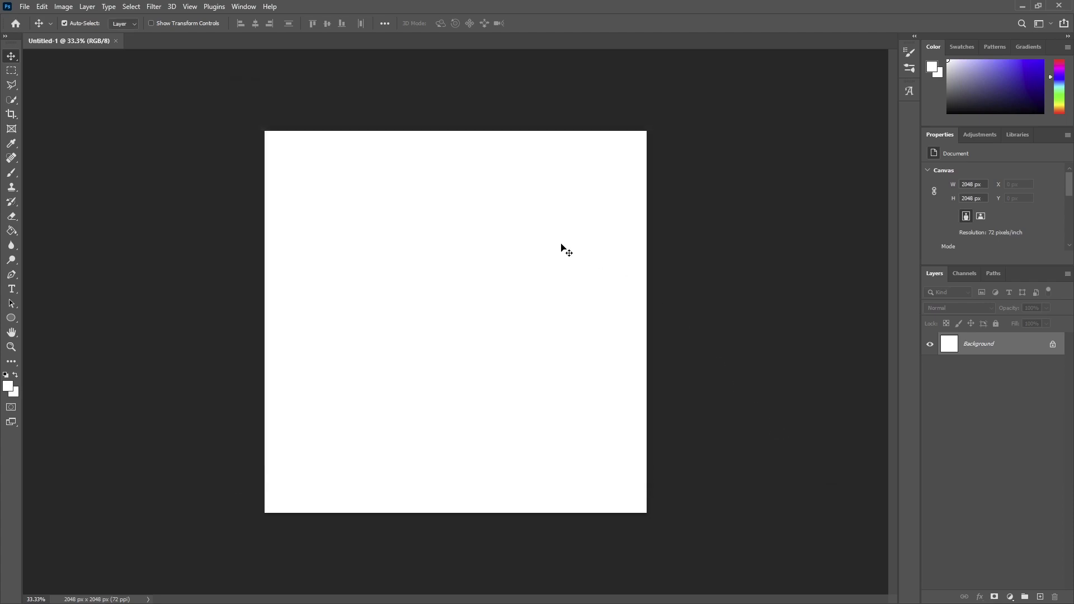
{"action": "left_click", "coordinate": [63, 6]}
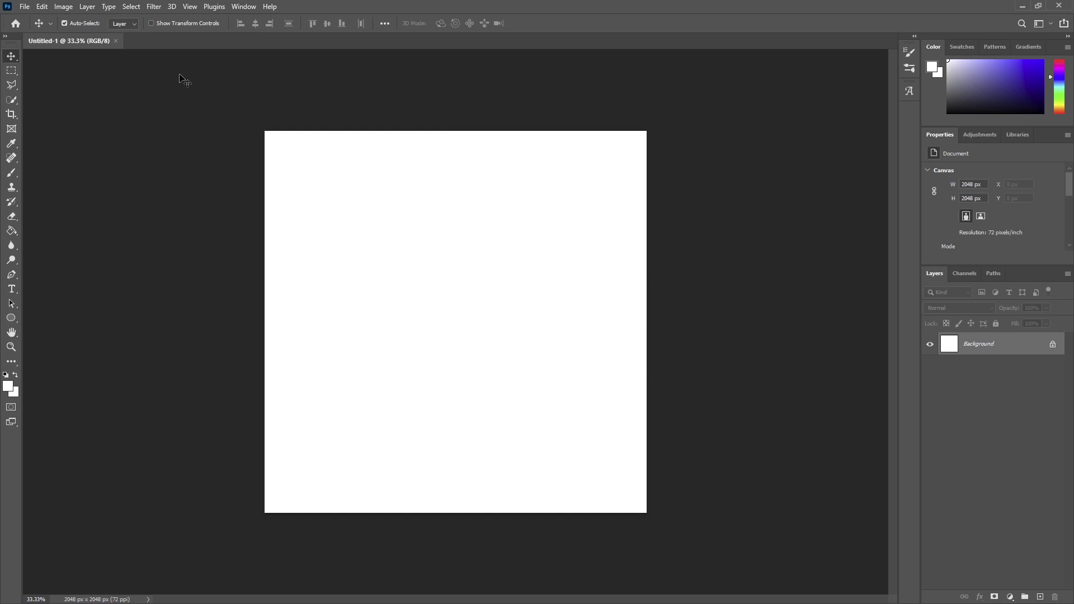
{"action": "mouse_move", "coordinate": [90, 46]}
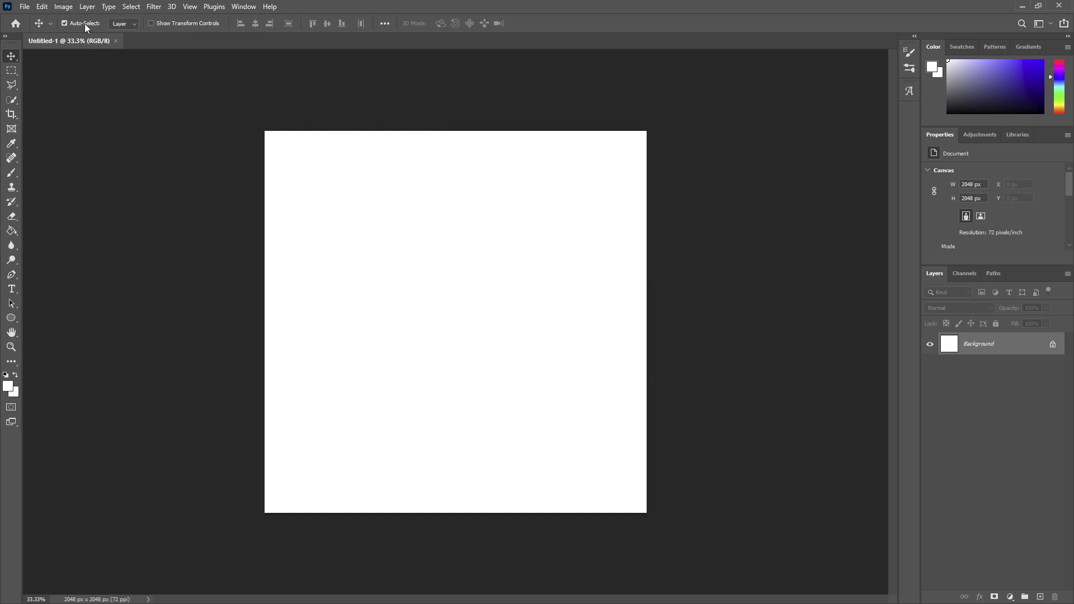
{"action": "mouse_move", "coordinate": [94, 48]}
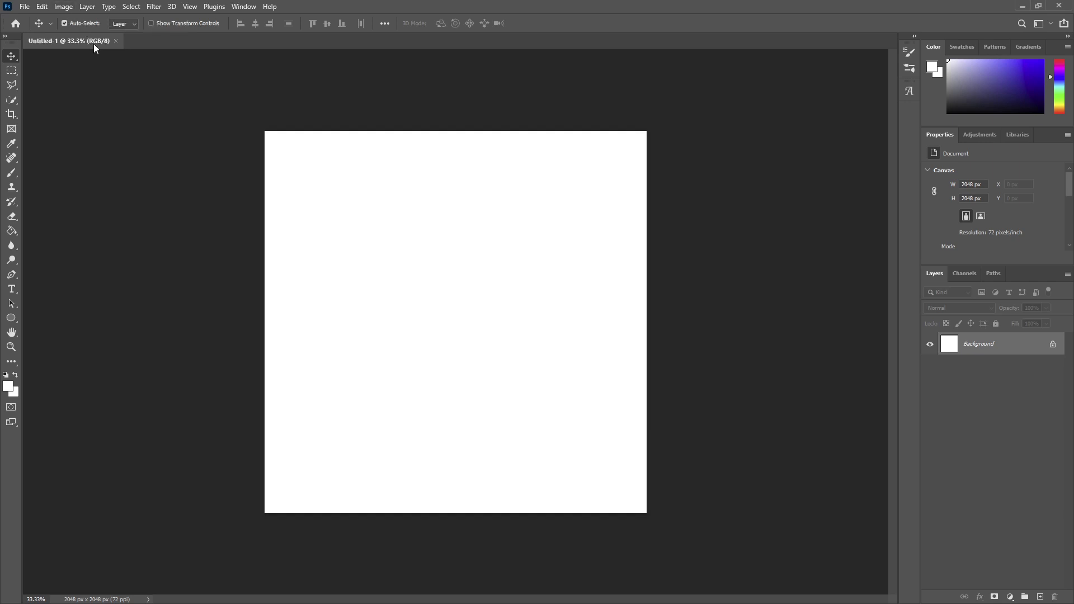
{"action": "left_click", "coordinate": [63, 7]}
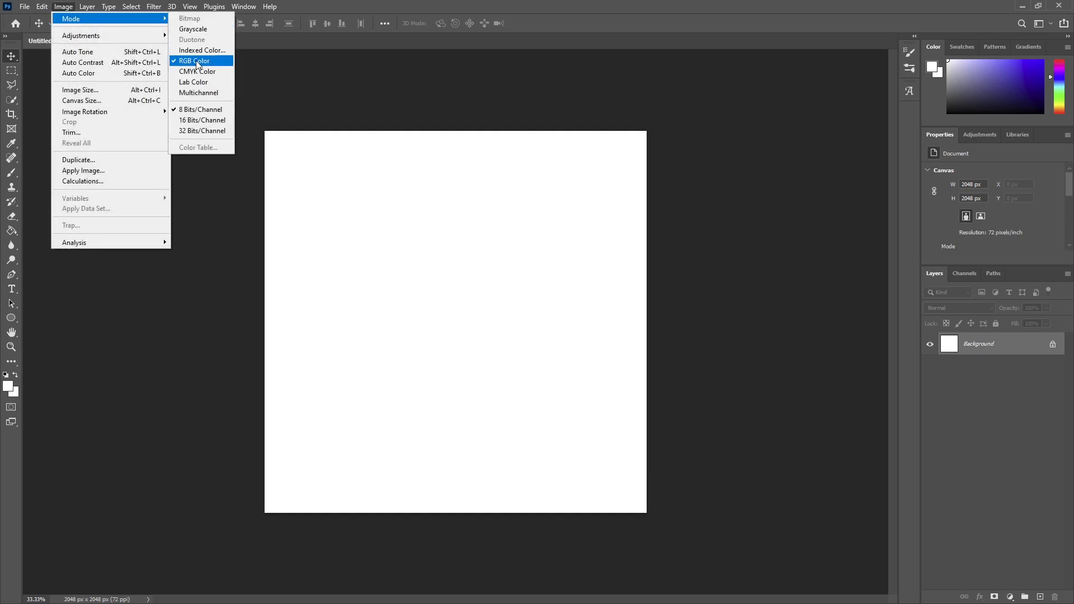
{"action": "left_click", "coordinate": [193, 60]}
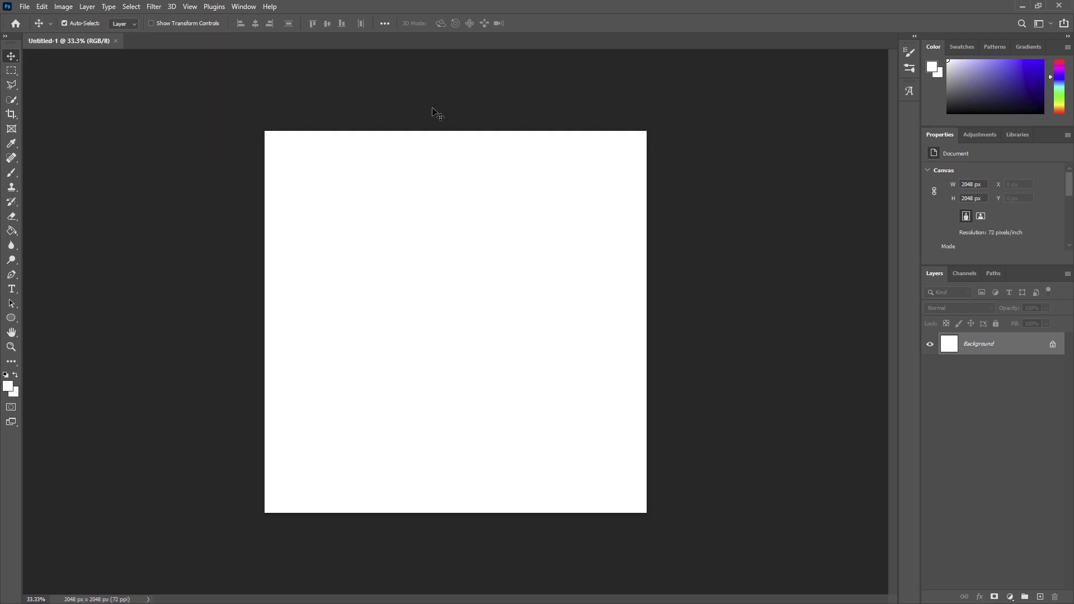
{"action": "left_click", "coordinate": [963, 273]}
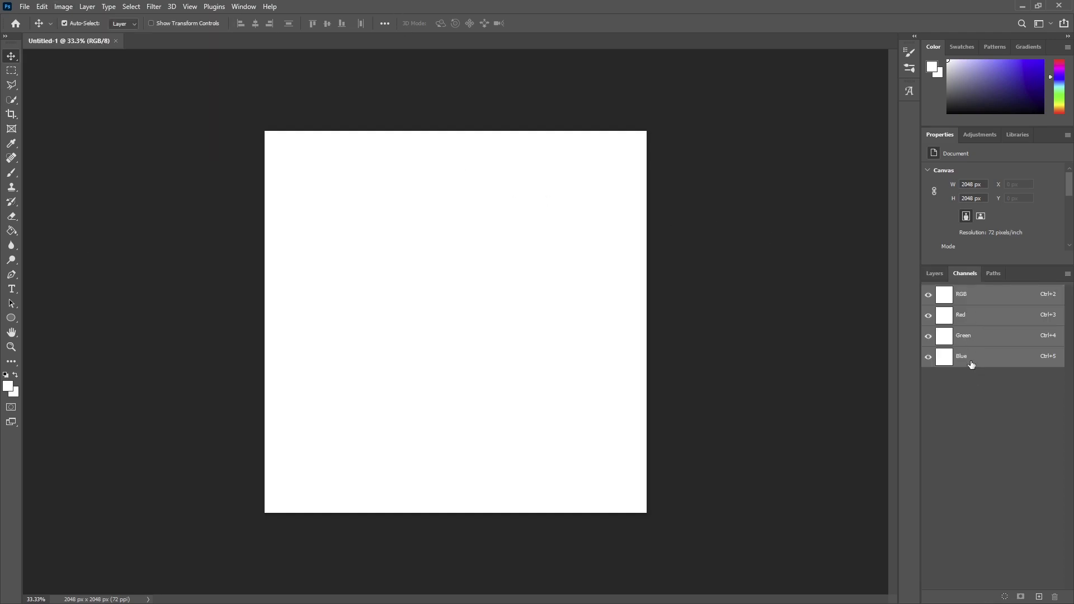
{"action": "mouse_move", "coordinate": [934, 273]}
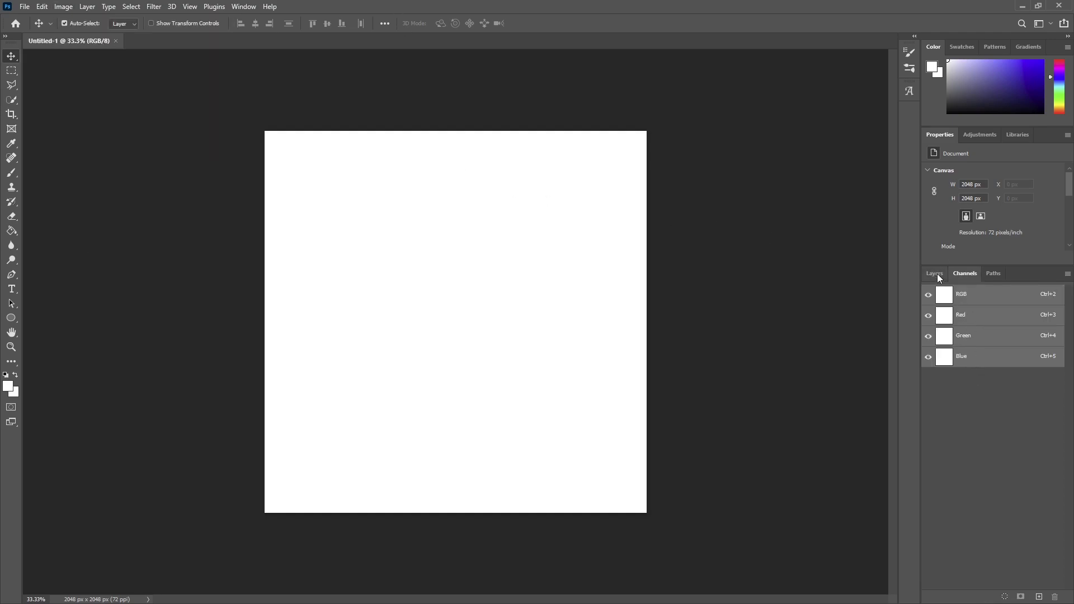
{"action": "left_click", "coordinate": [933, 273]}
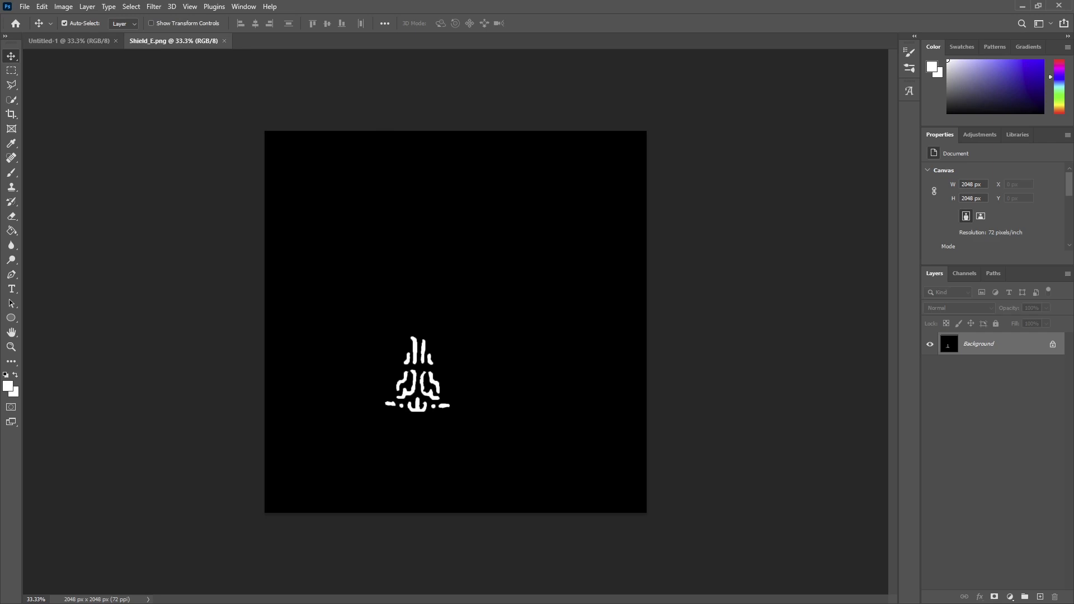
Step: Open the Shield_R and Shield_M textures, then return to the Shield_E document
{"action": "left_click", "coordinate": [284, 40]}
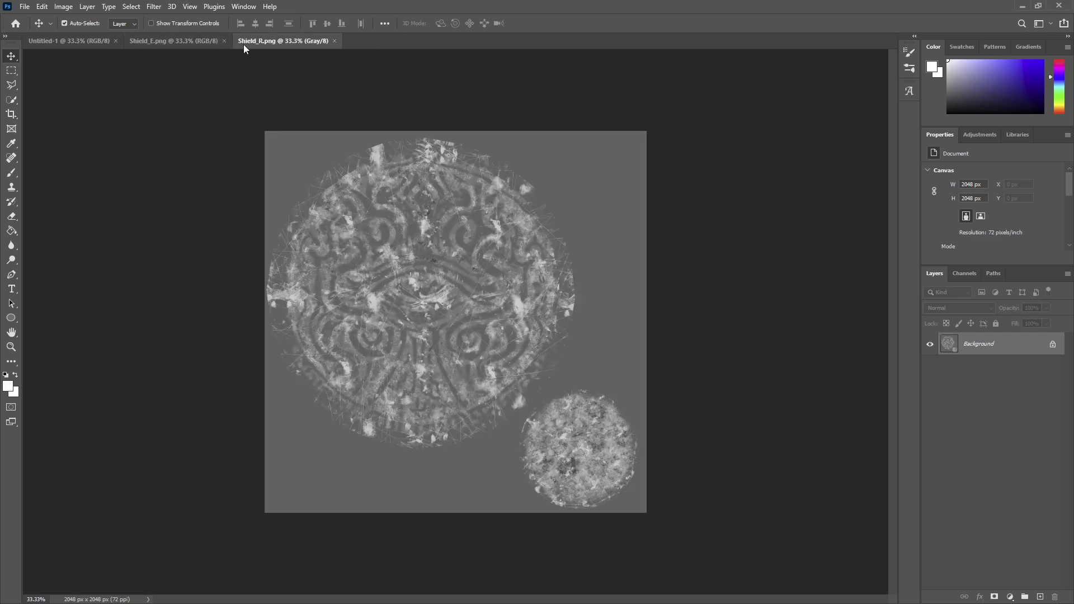
{"action": "mouse_move", "coordinate": [496, 231]}
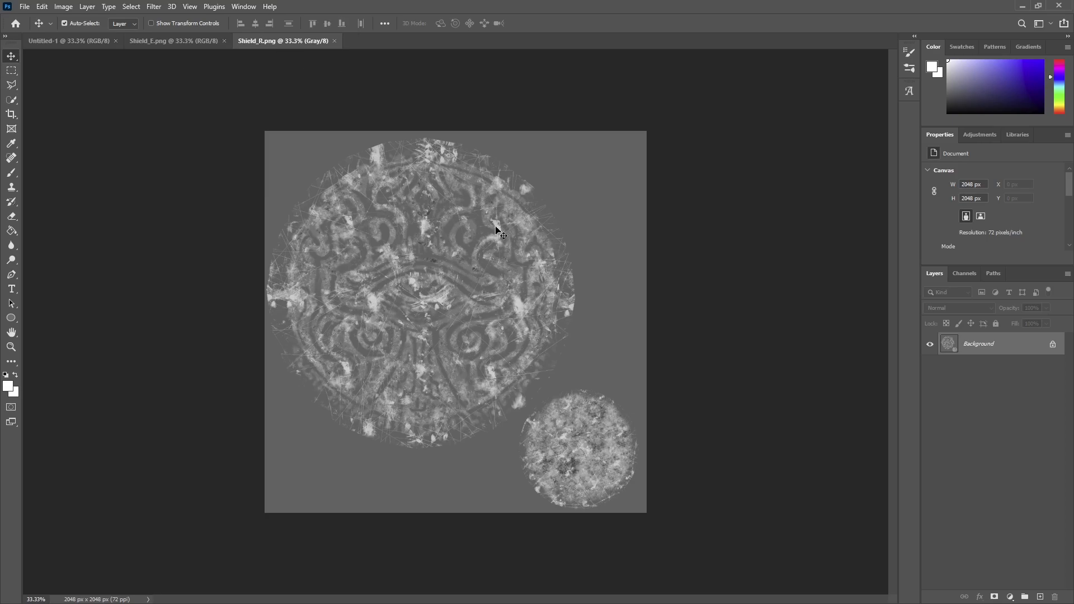
{"action": "mouse_move", "coordinate": [423, 60]}
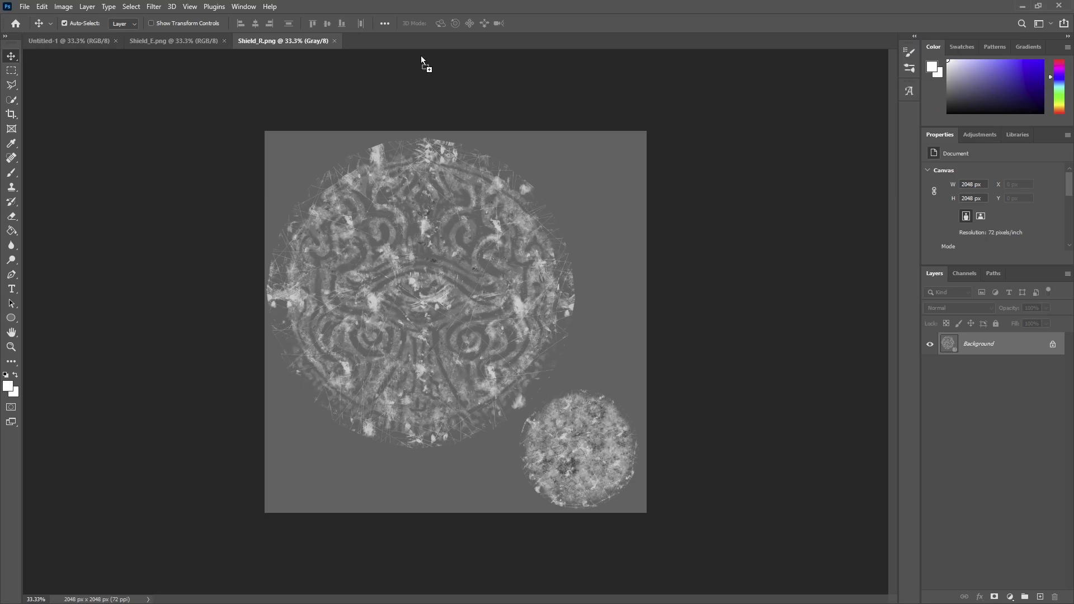
{"action": "left_click", "coordinate": [394, 40]}
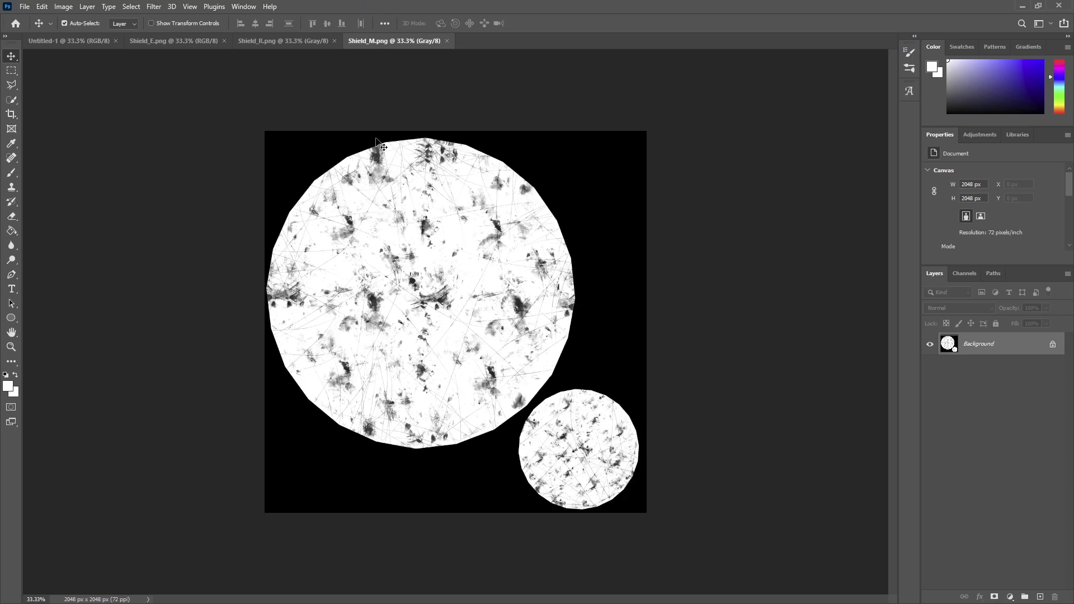
{"action": "left_click", "coordinate": [170, 40]}
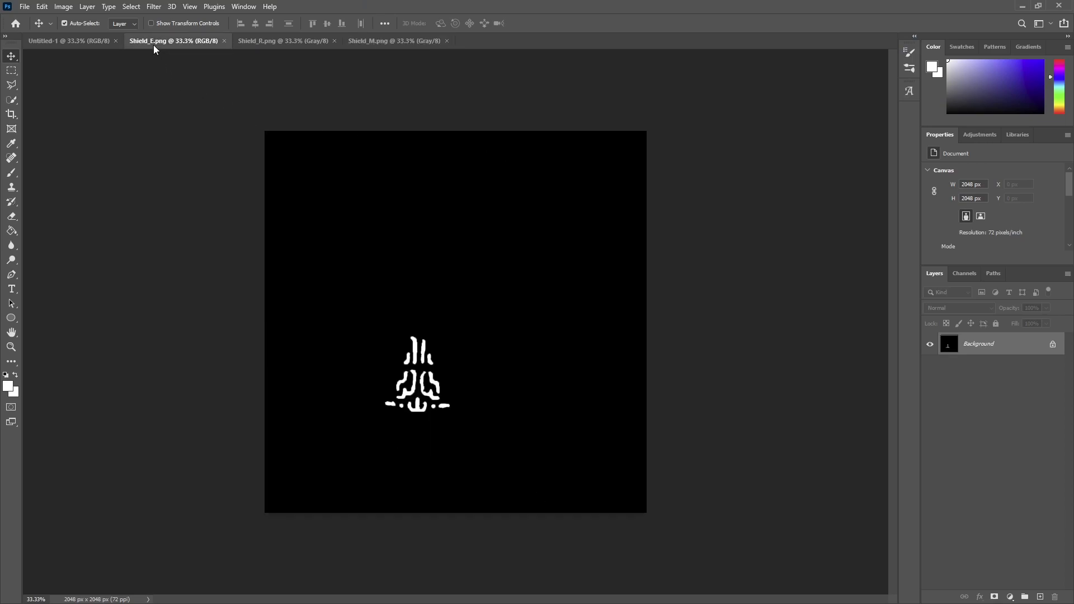
{"action": "mouse_move", "coordinate": [472, 126]}
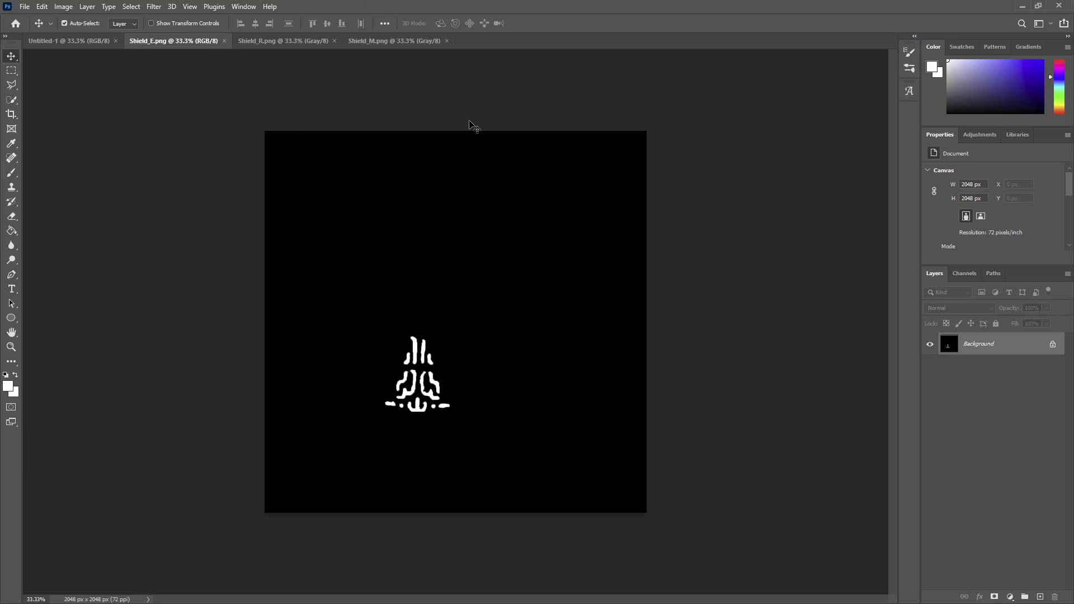
Step: Check Shield_E's pixel dimensions in Image Size and switch back to the blank document
{"action": "left_click", "coordinate": [62, 6]}
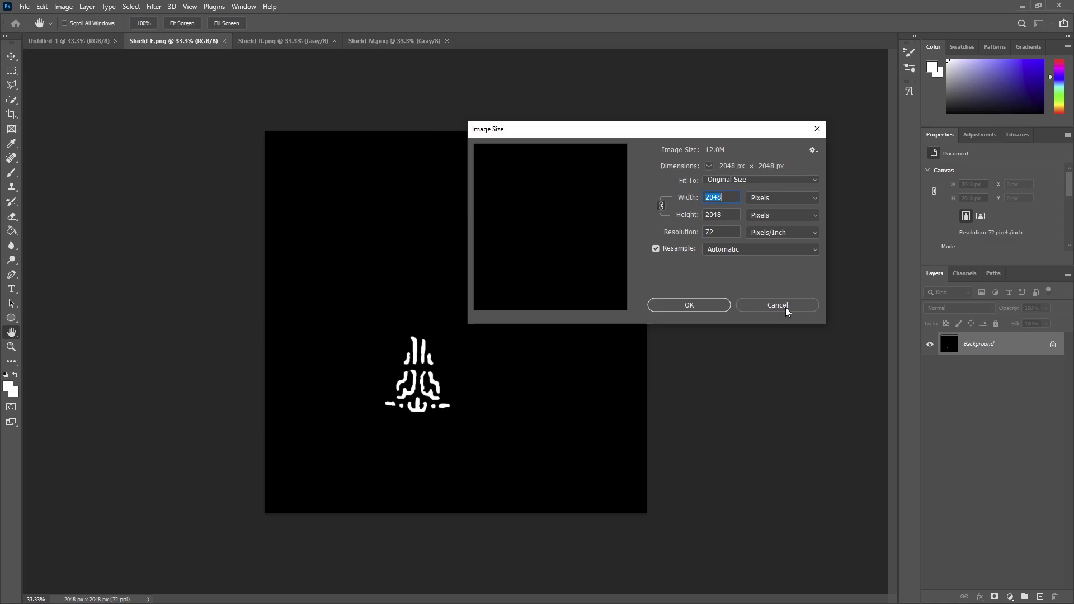
{"action": "left_click", "coordinate": [776, 304]}
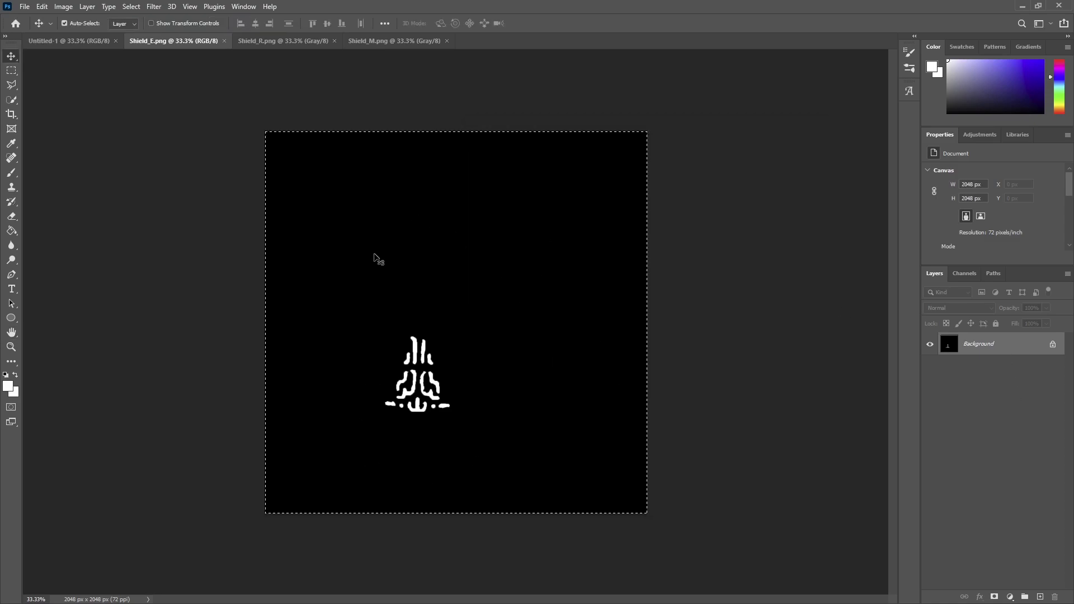
{"action": "mouse_move", "coordinate": [561, 330]}
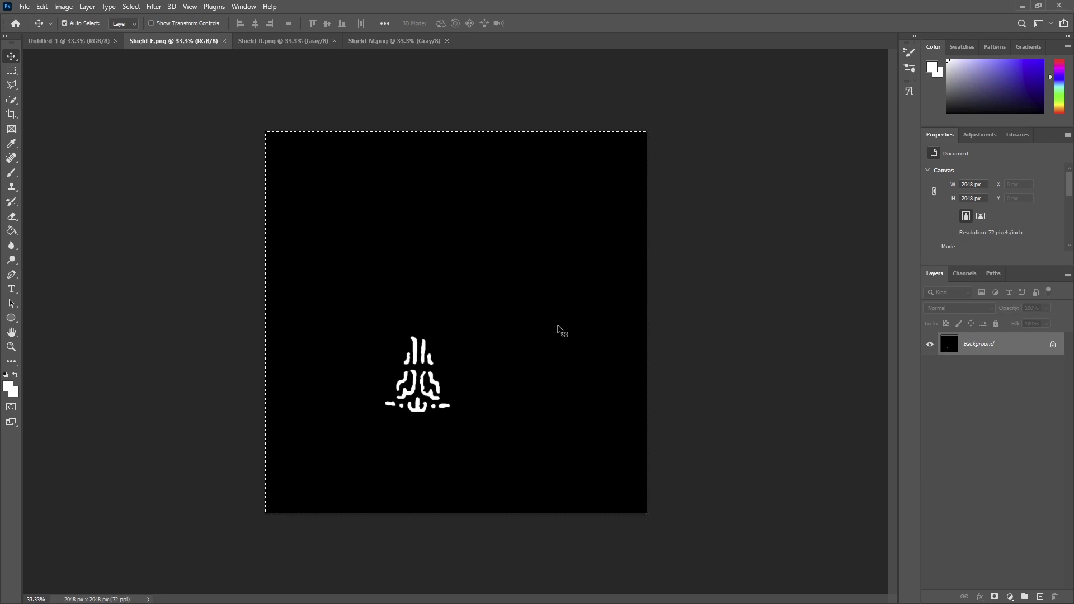
{"action": "left_click", "coordinate": [68, 40]}
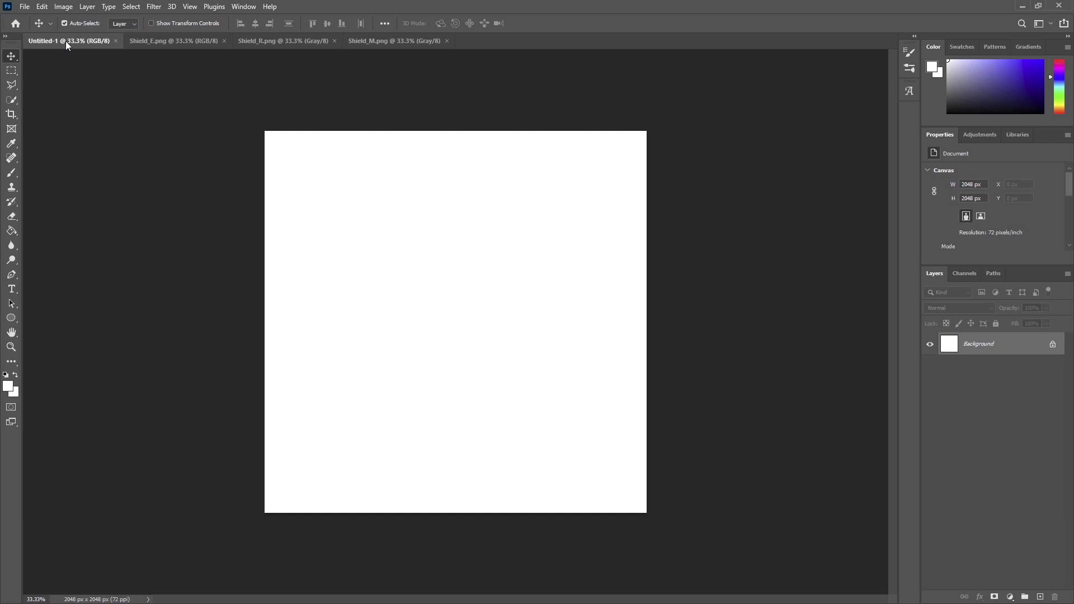
{"action": "mouse_move", "coordinate": [963, 273]}
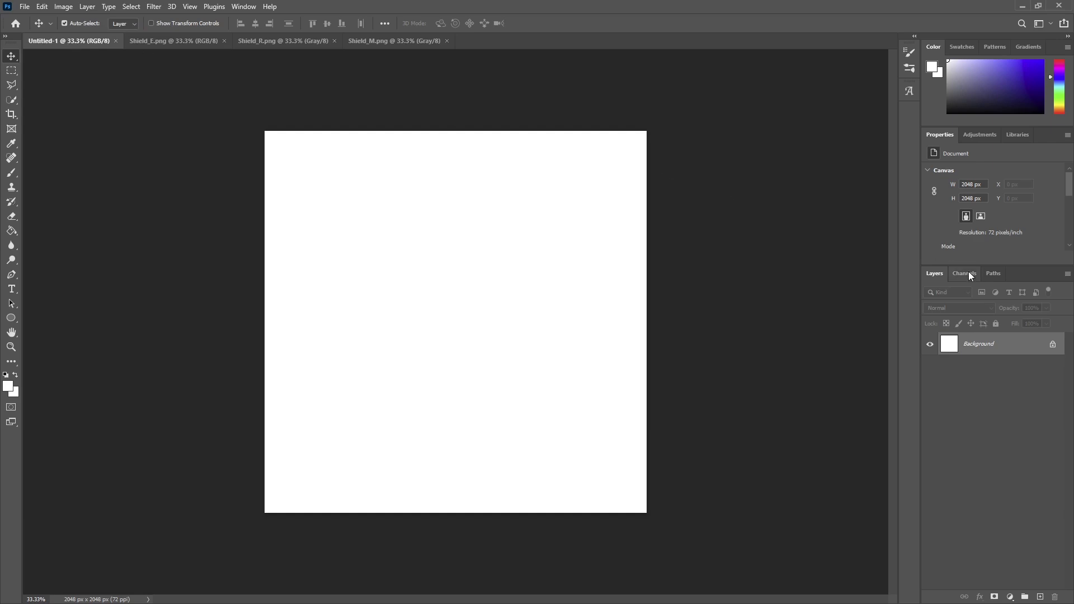
Step: Show the blank document's Channels list and target its red channel
{"action": "left_click", "coordinate": [963, 273]}
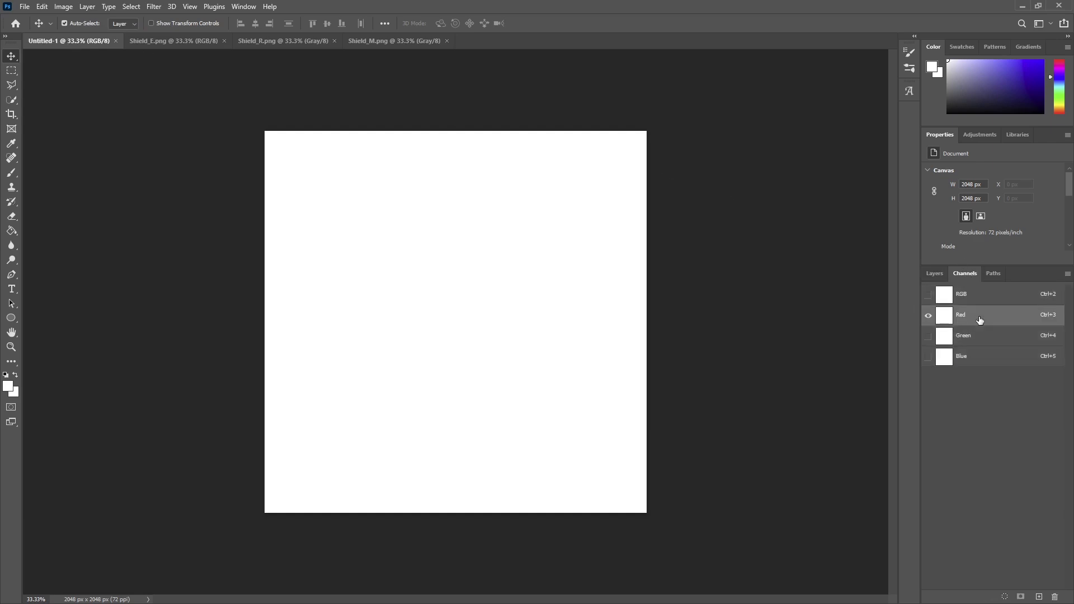
{"action": "left_click", "coordinate": [963, 334]}
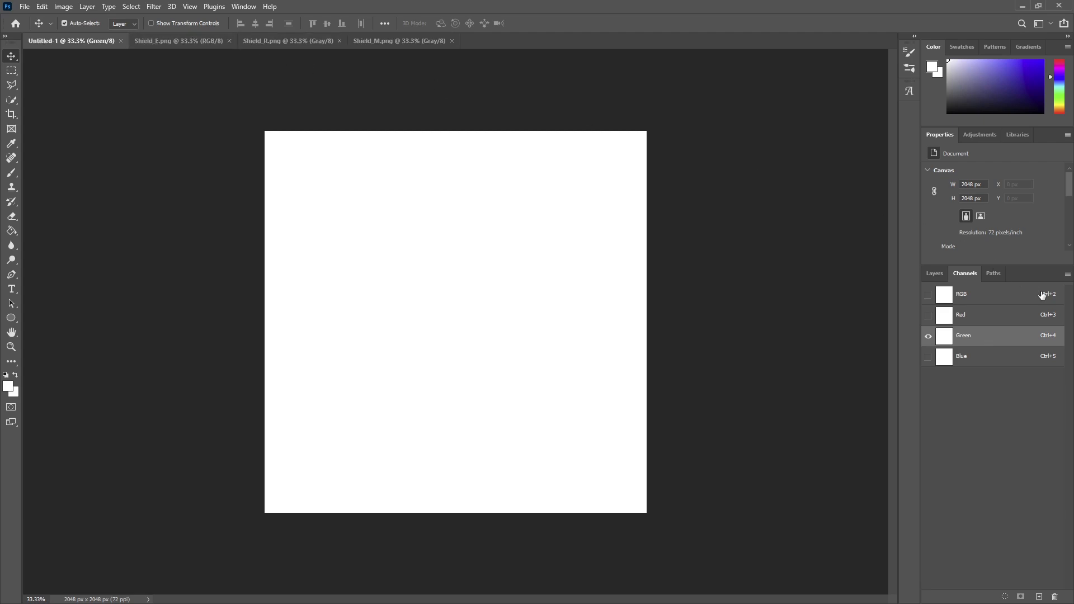
{"action": "mouse_move", "coordinate": [980, 317]}
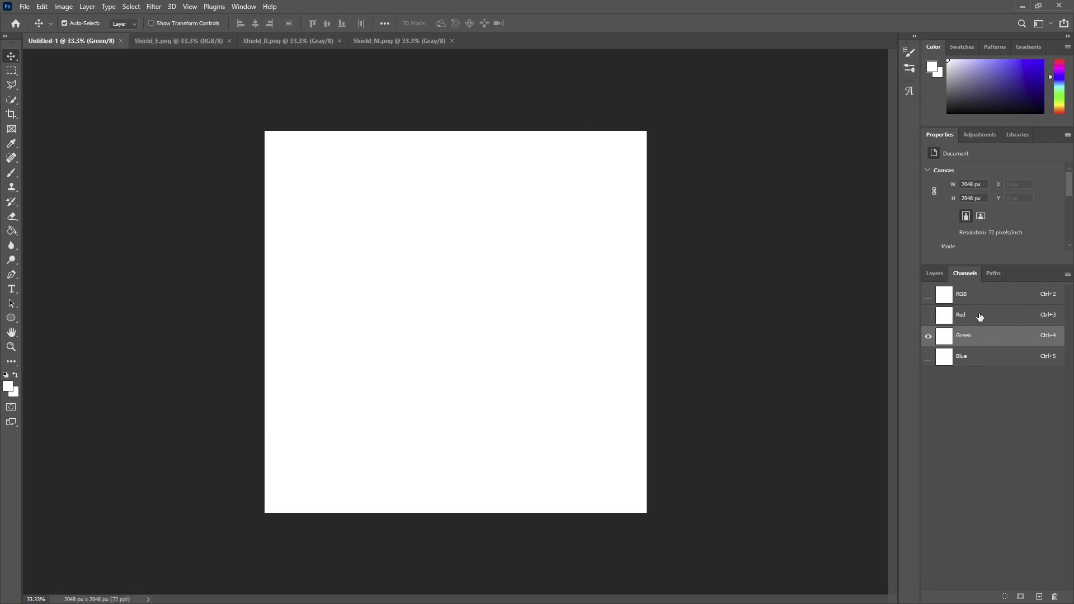
{"action": "left_click", "coordinate": [960, 314]}
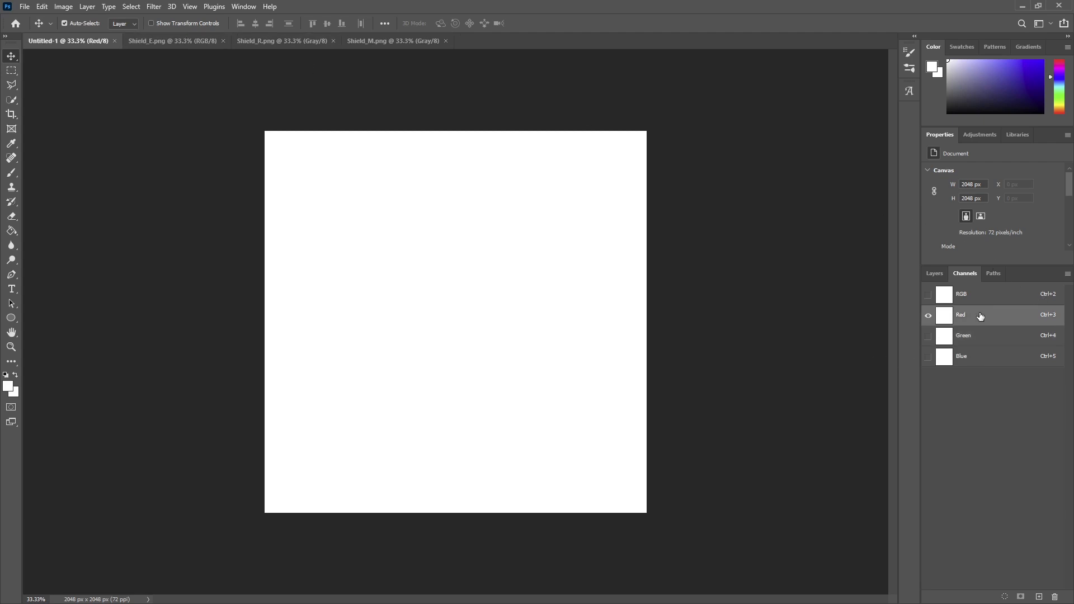
{"action": "mouse_move", "coordinate": [422, 273]}
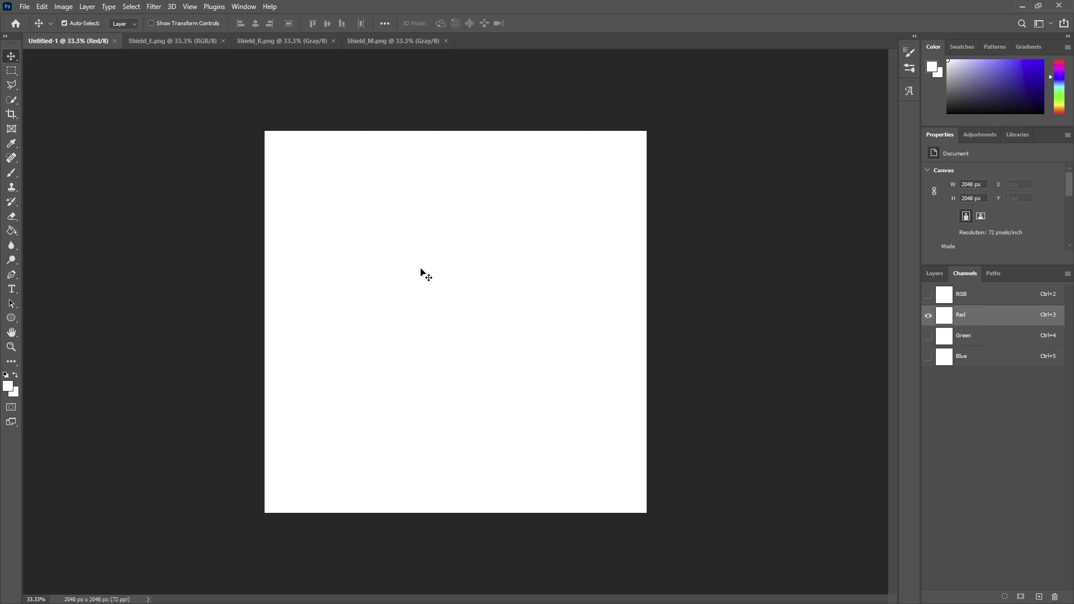
{"action": "mouse_move", "coordinate": [451, 268]}
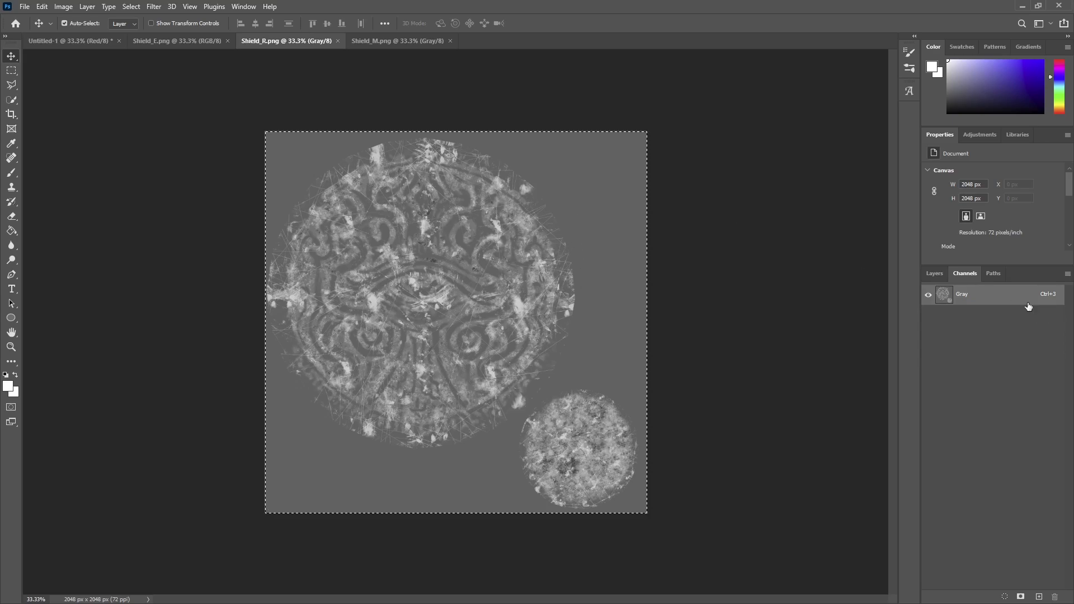
Step: Paste the roughness map into the packed document's green channel and bring up Shield_M
{"action": "left_click", "coordinate": [933, 273]}
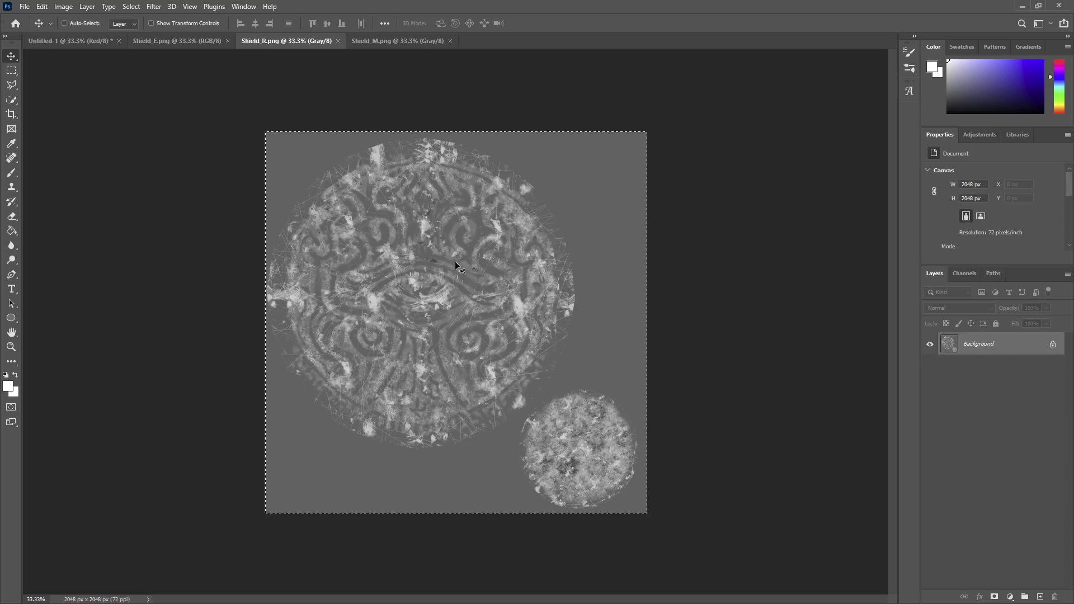
{"action": "mouse_move", "coordinate": [61, 41]}
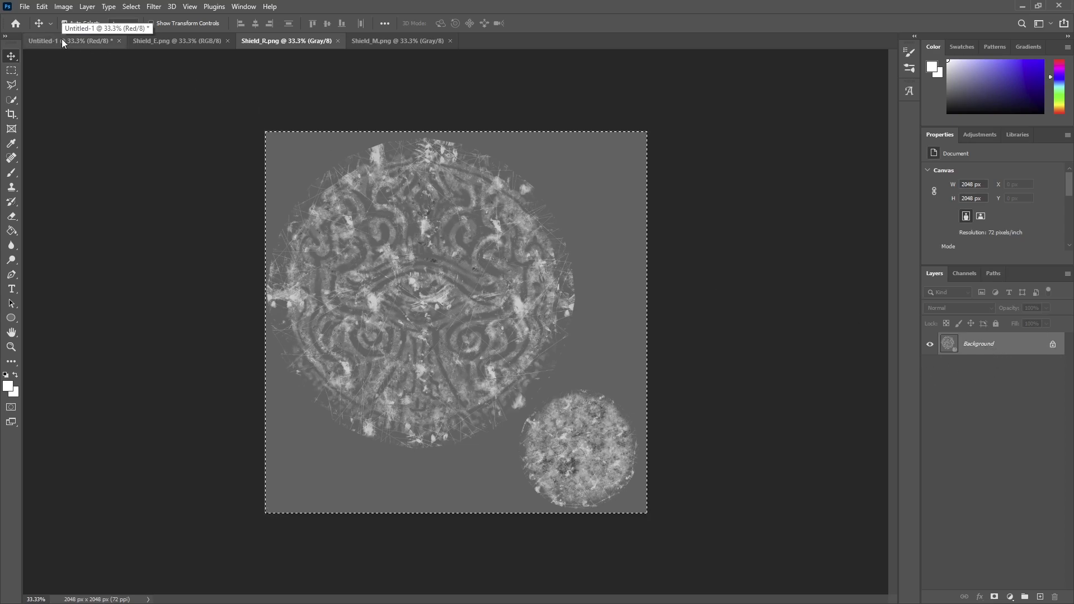
{"action": "left_click", "coordinate": [43, 40]}
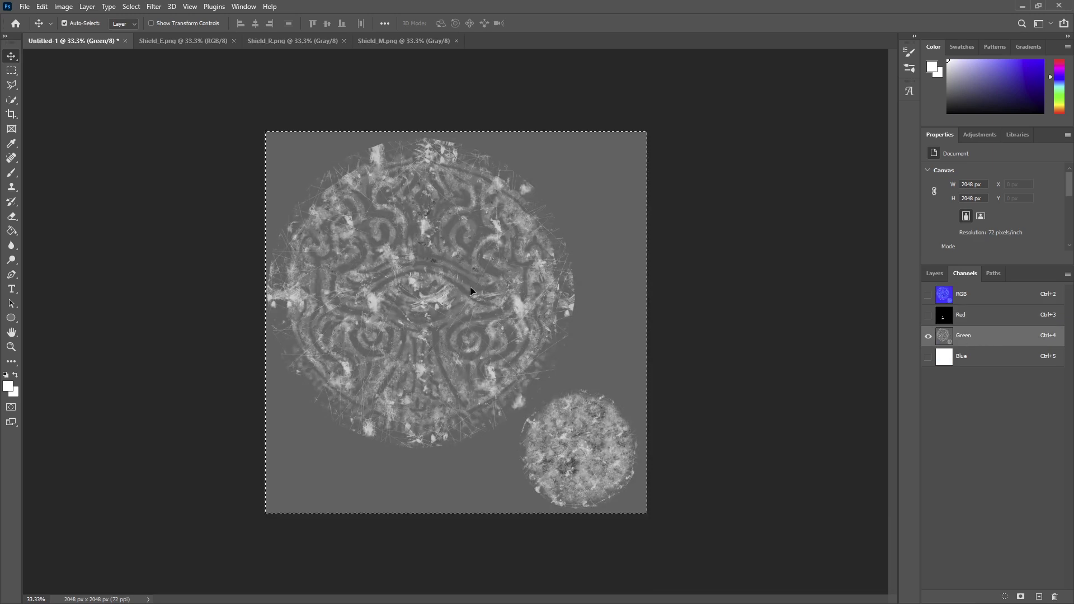
{"action": "left_click", "coordinate": [402, 40]}
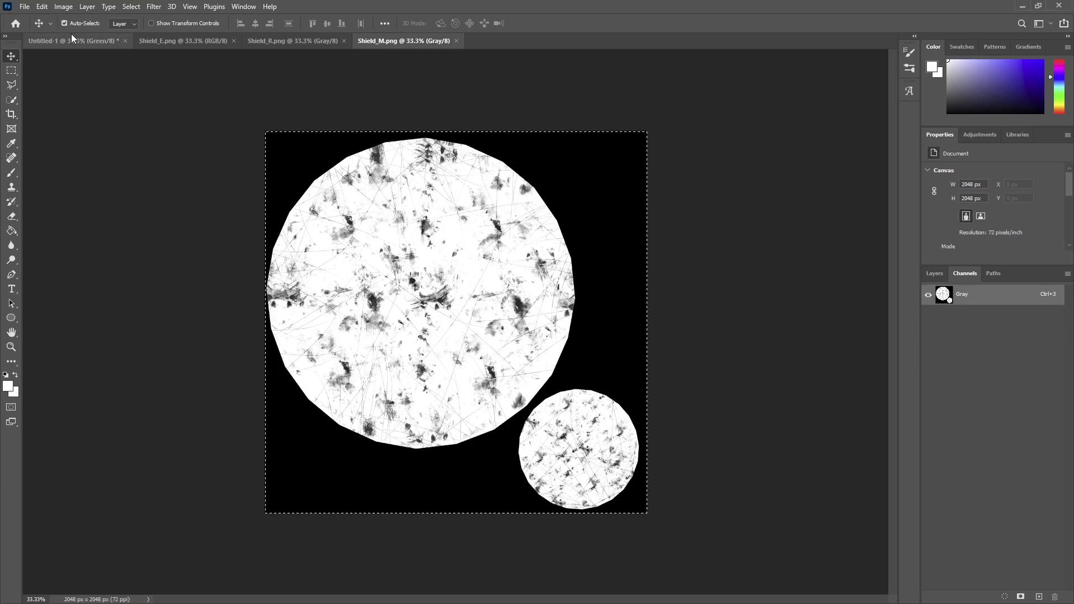
{"action": "left_click", "coordinate": [68, 40]}
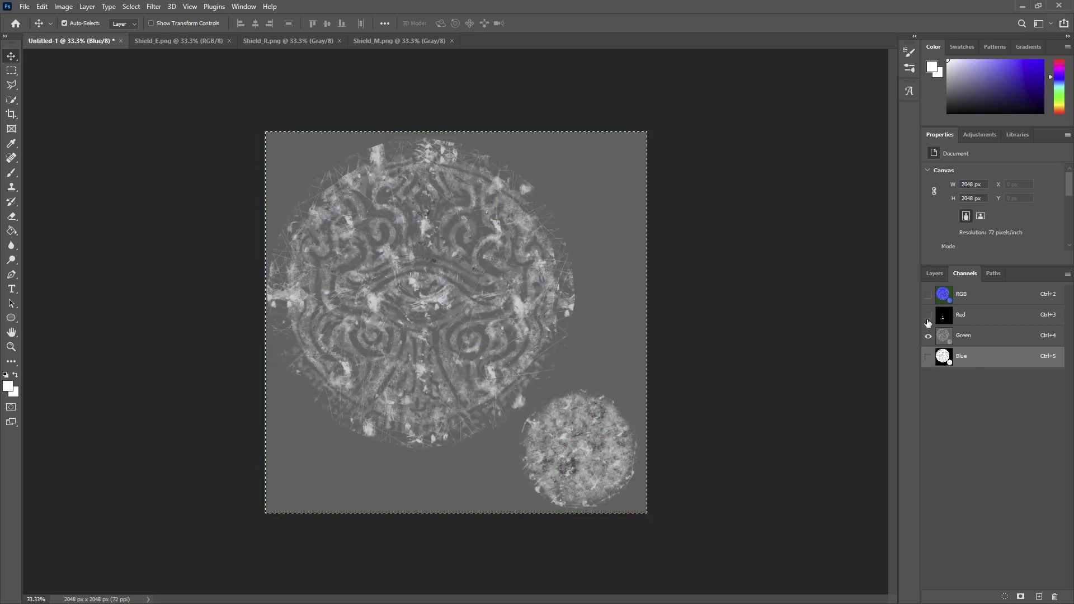
Step: Review the red, green and blue channels, then the RGB composite, and return to Layers
{"action": "left_click", "coordinate": [928, 336]}
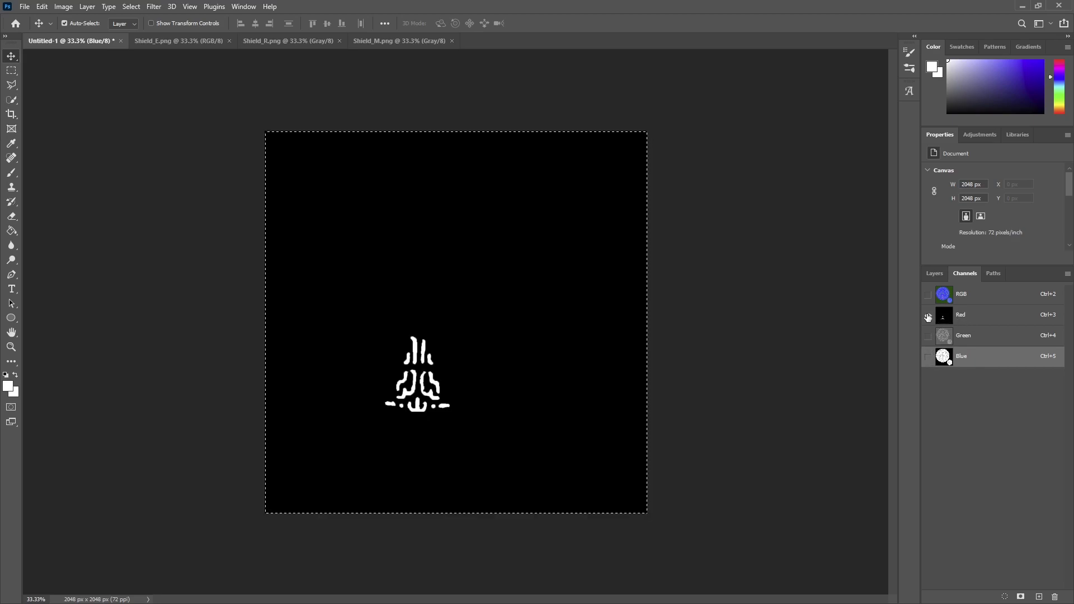
{"action": "left_click", "coordinate": [928, 316]}
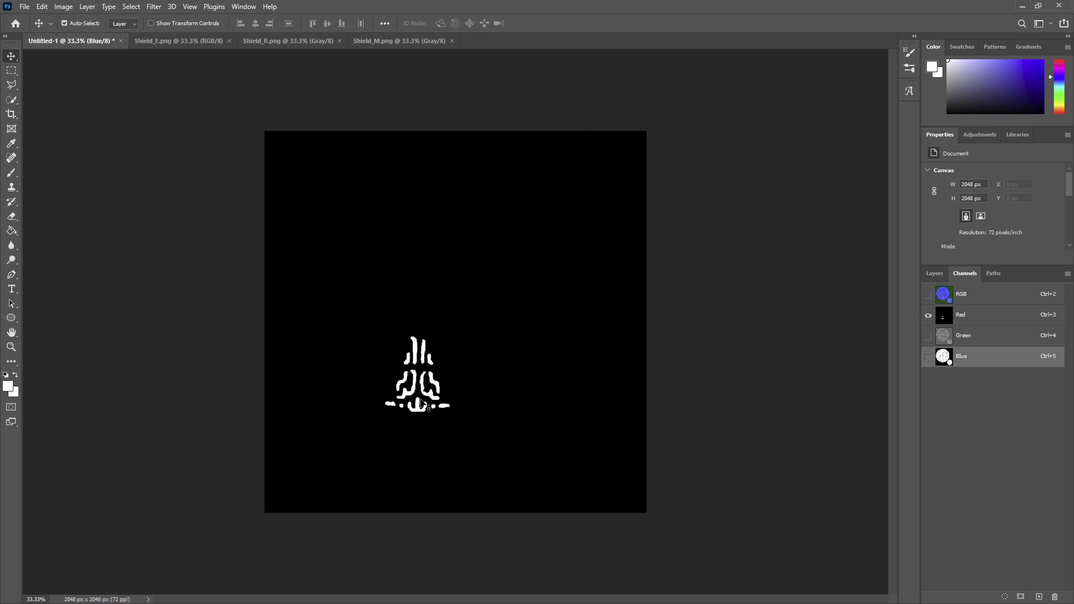
{"action": "left_click", "coordinate": [963, 335]}
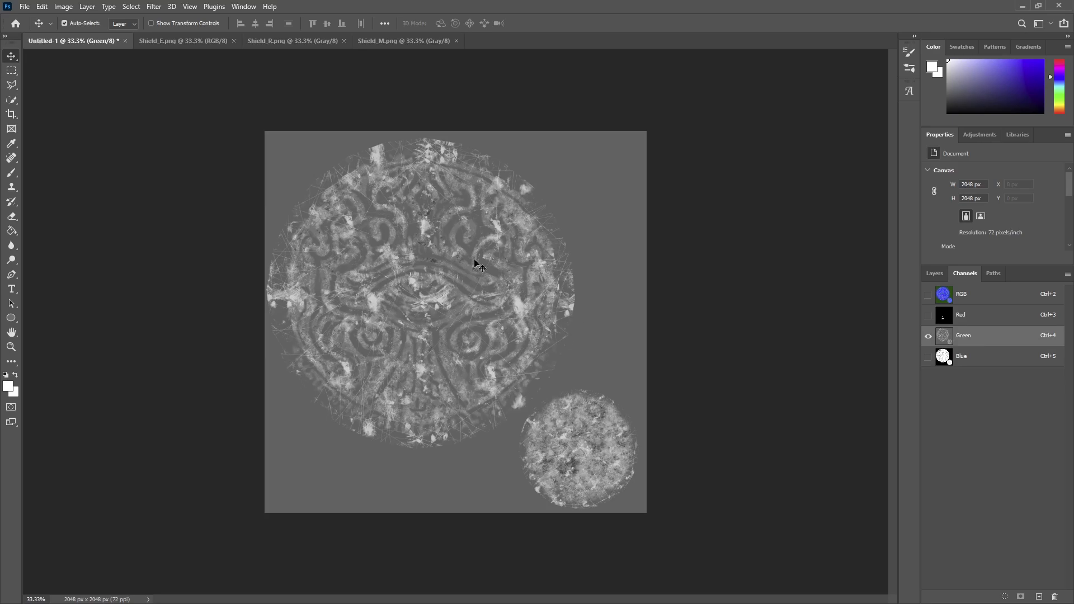
{"action": "left_click", "coordinate": [962, 355]}
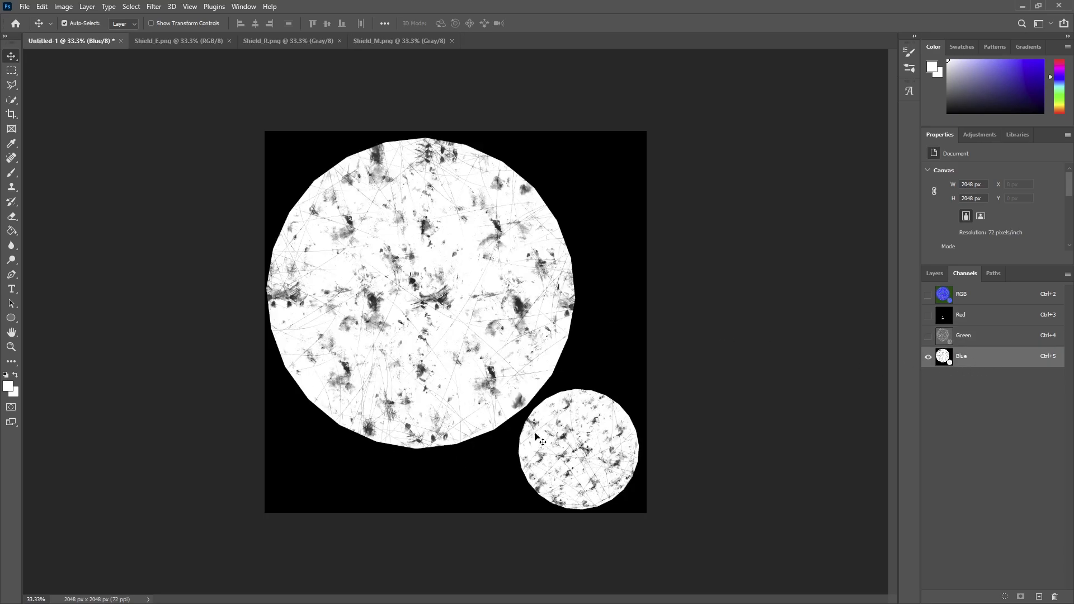
{"action": "left_click", "coordinate": [962, 294]}
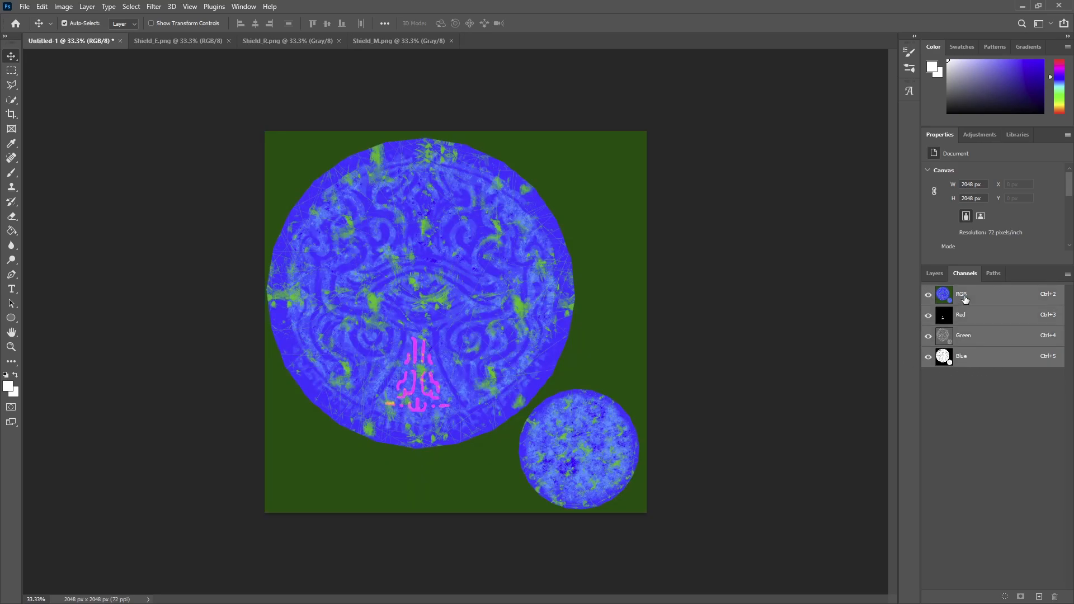
{"action": "left_click", "coordinate": [934, 273]}
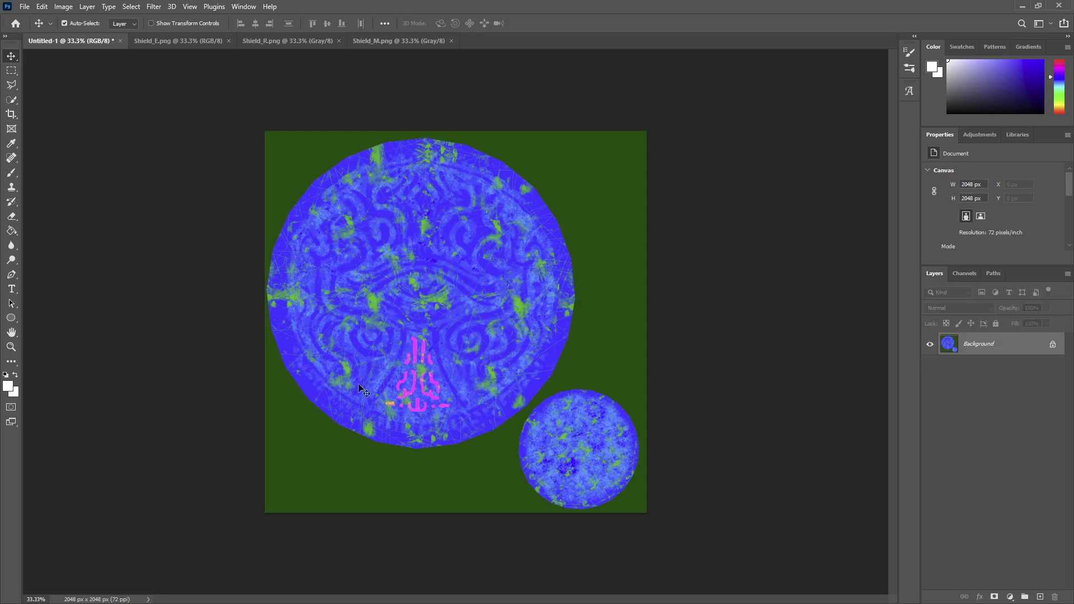
{"action": "mouse_move", "coordinate": [355, 333]}
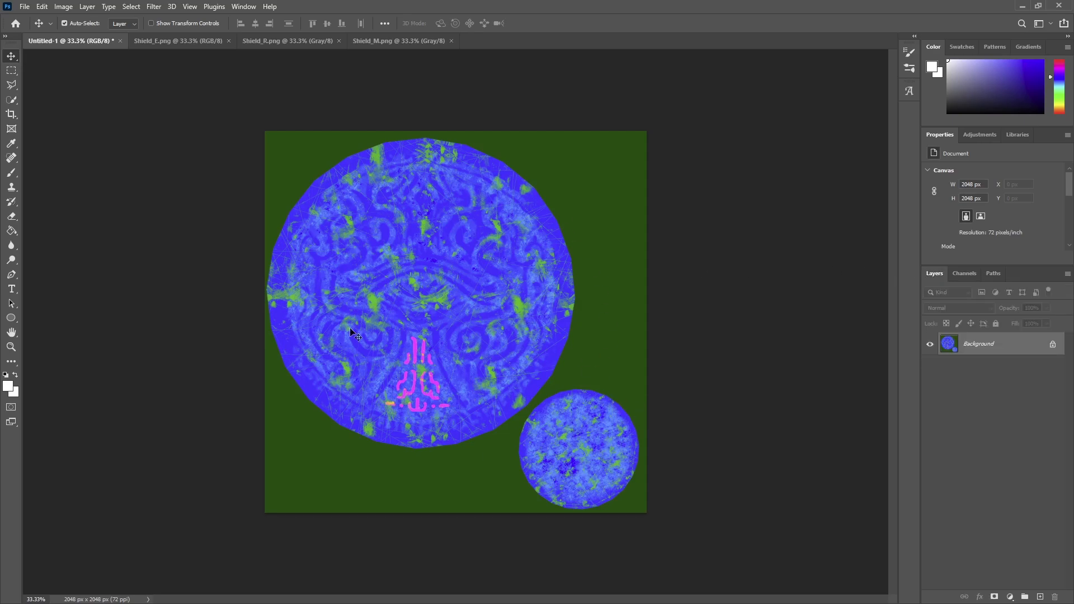
{"action": "mouse_move", "coordinate": [505, 458]}
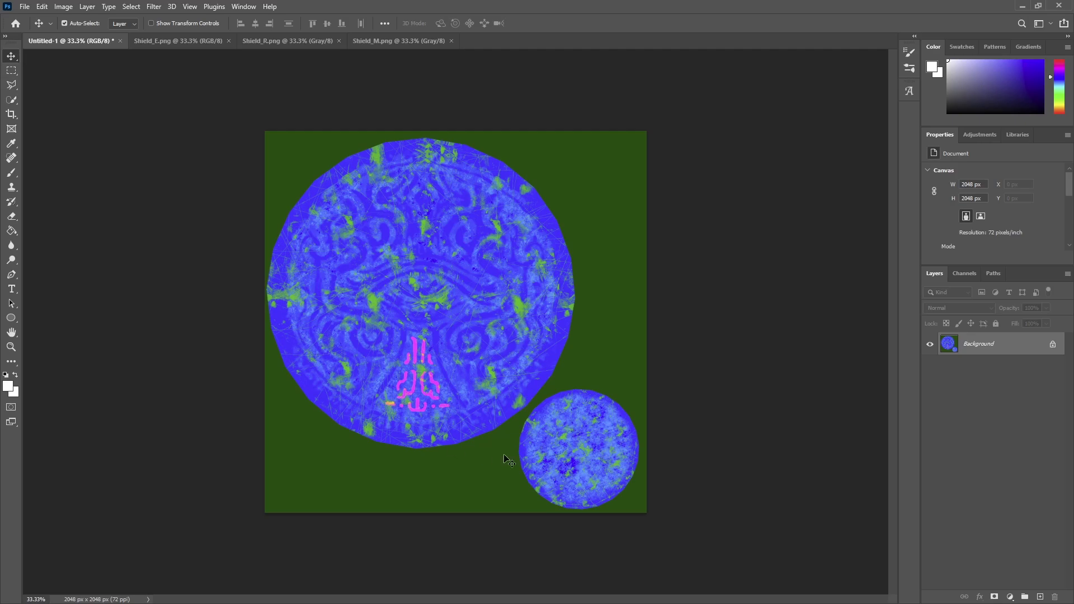
{"action": "mouse_move", "coordinate": [483, 241]}
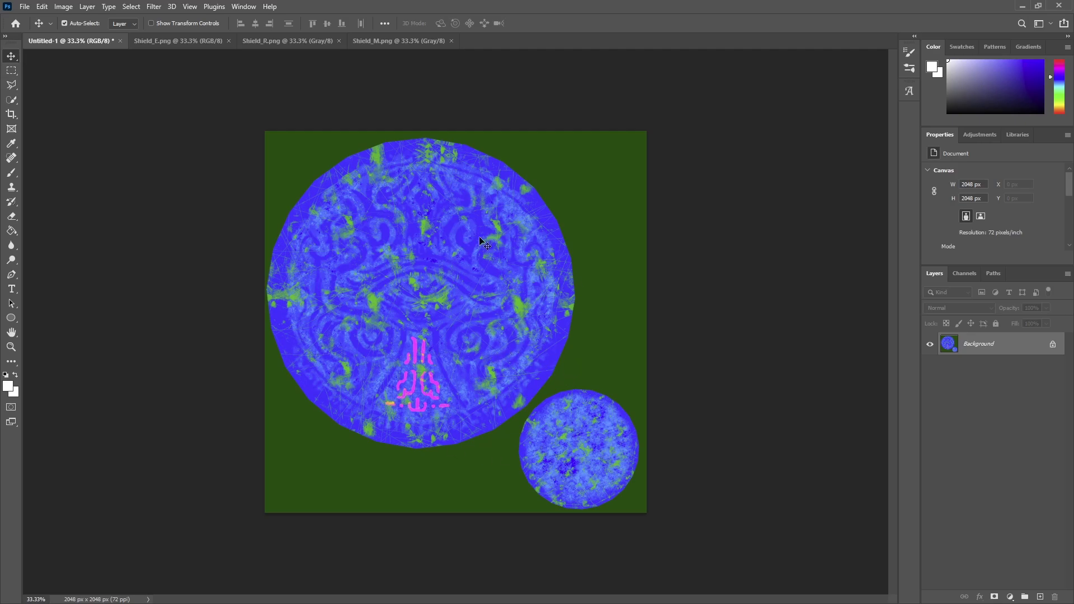
{"action": "mouse_move", "coordinate": [286, 172]}
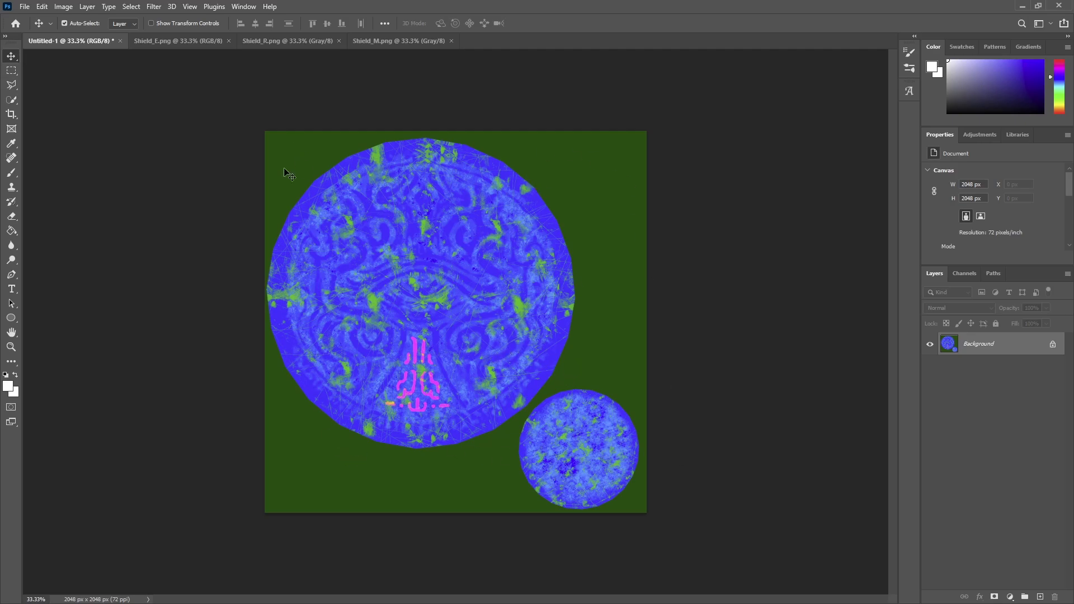
{"action": "mouse_move", "coordinate": [559, 220]}
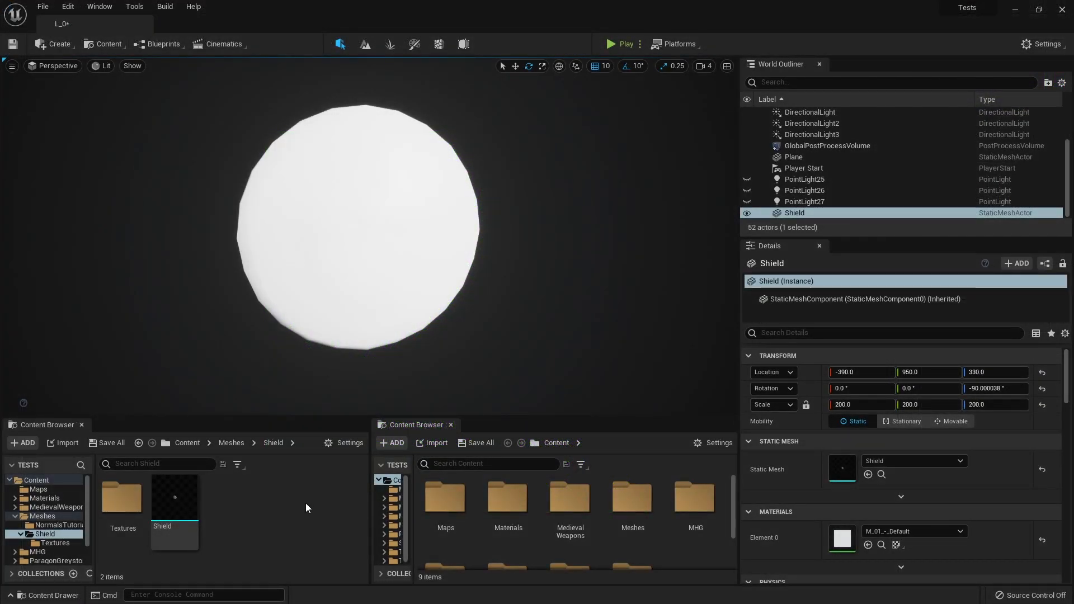
{"action": "mouse_move", "coordinate": [218, 502]}
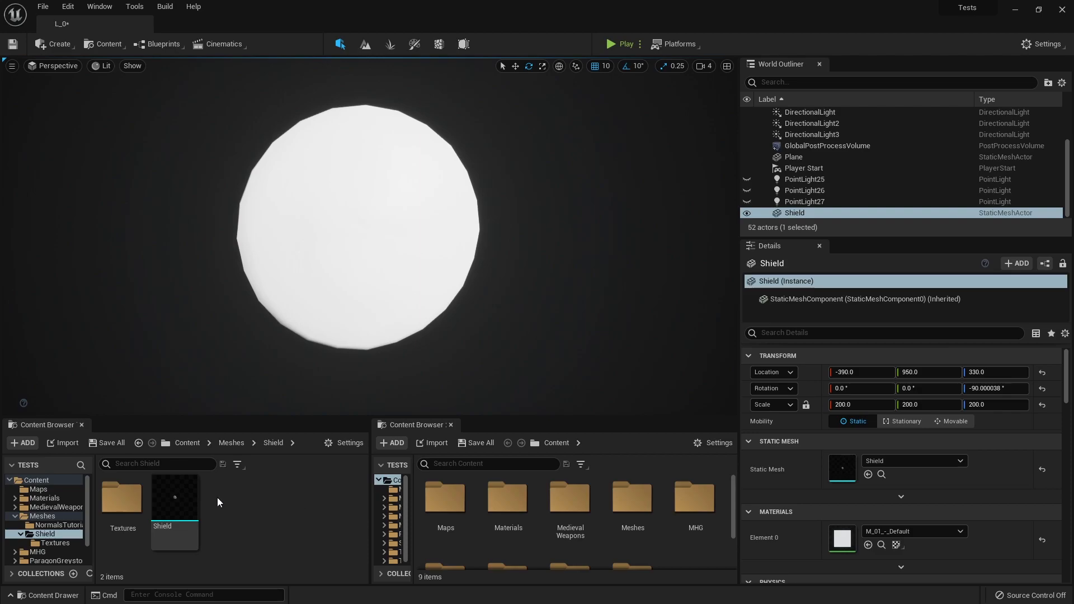
Step: Open the Shield_A, Shield_ERM and Shield_N textures in texture editors
{"action": "left_click", "coordinate": [175, 496]}
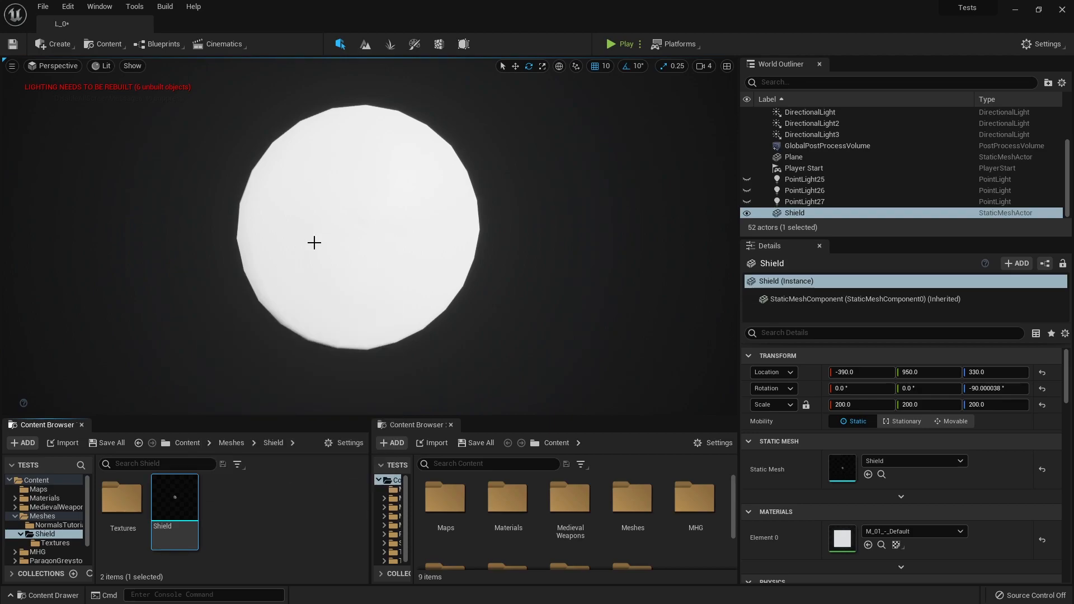
{"action": "mouse_move", "coordinate": [122, 496]}
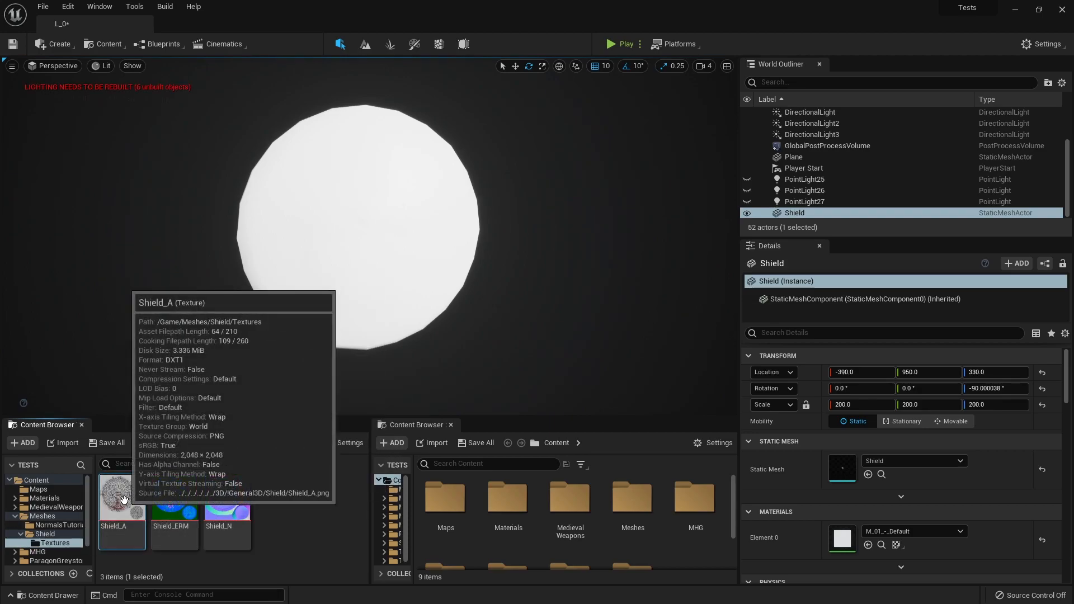
{"action": "double_click", "coordinate": [122, 496]}
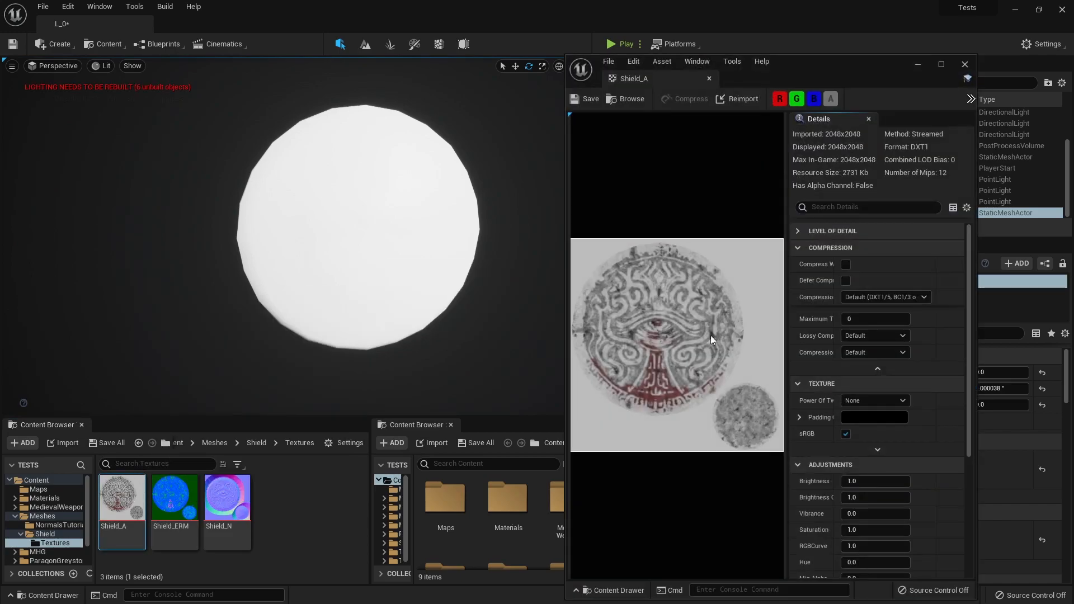
{"action": "double_click", "coordinate": [174, 497]}
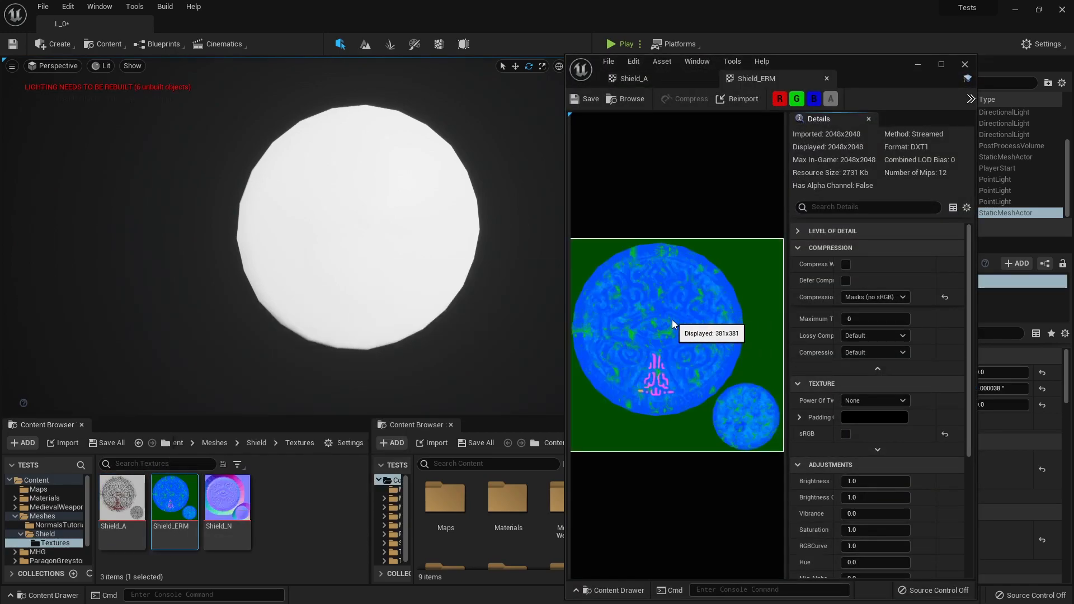
{"action": "mouse_move", "coordinate": [567, 345]}
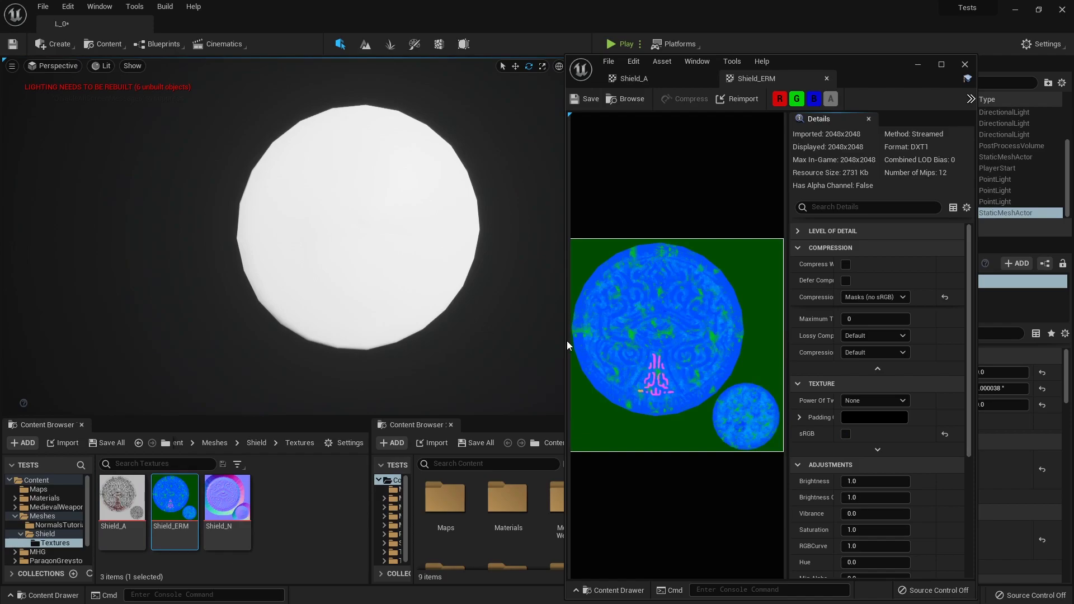
{"action": "double_click", "coordinate": [227, 497]}
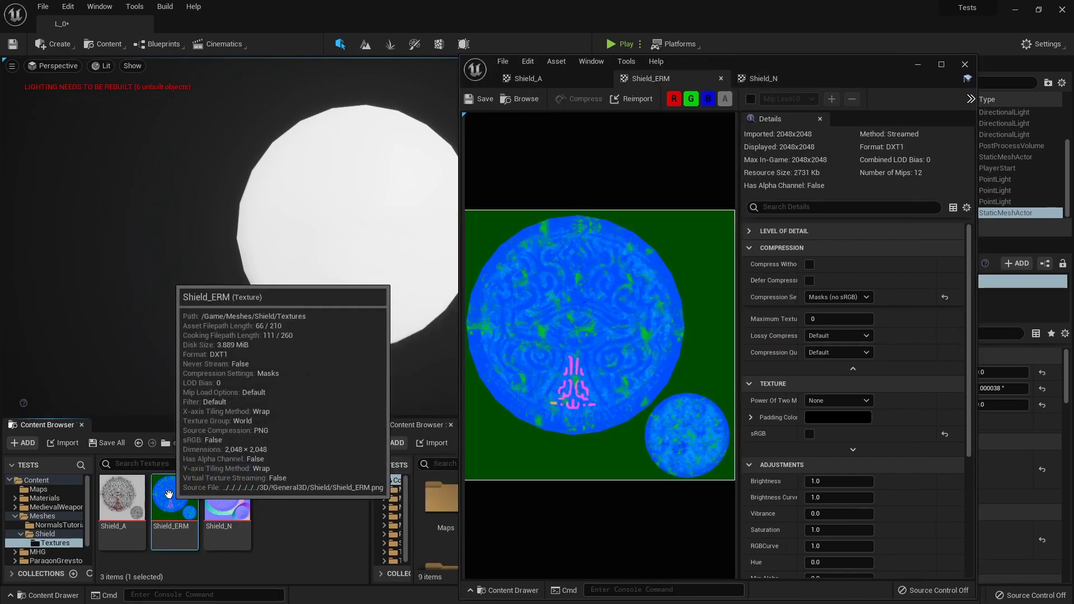
{"action": "mouse_move", "coordinate": [161, 546]}
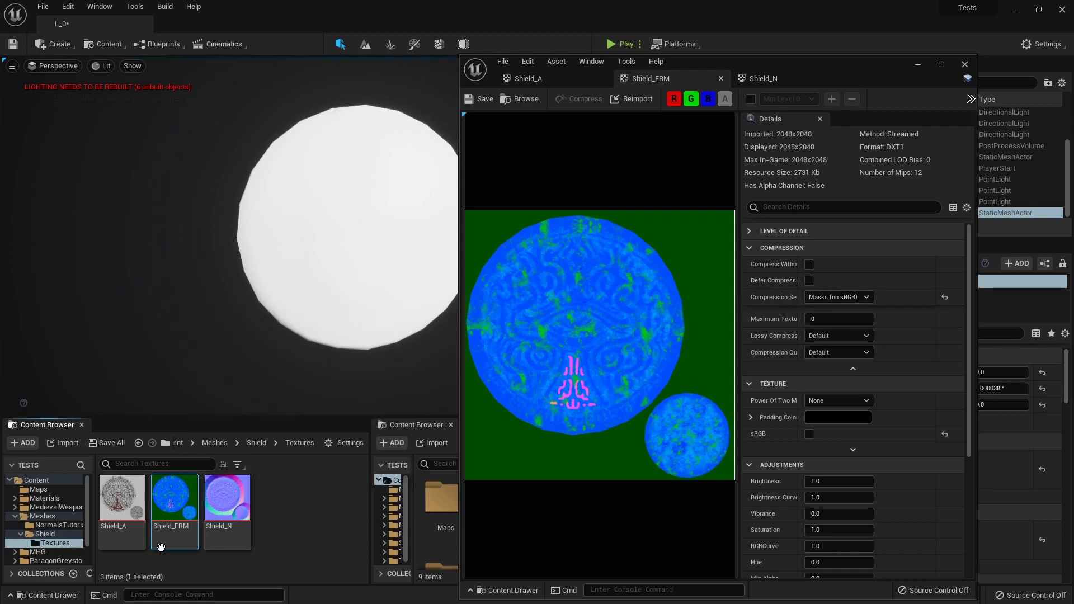
{"action": "mouse_move", "coordinate": [174, 499]}
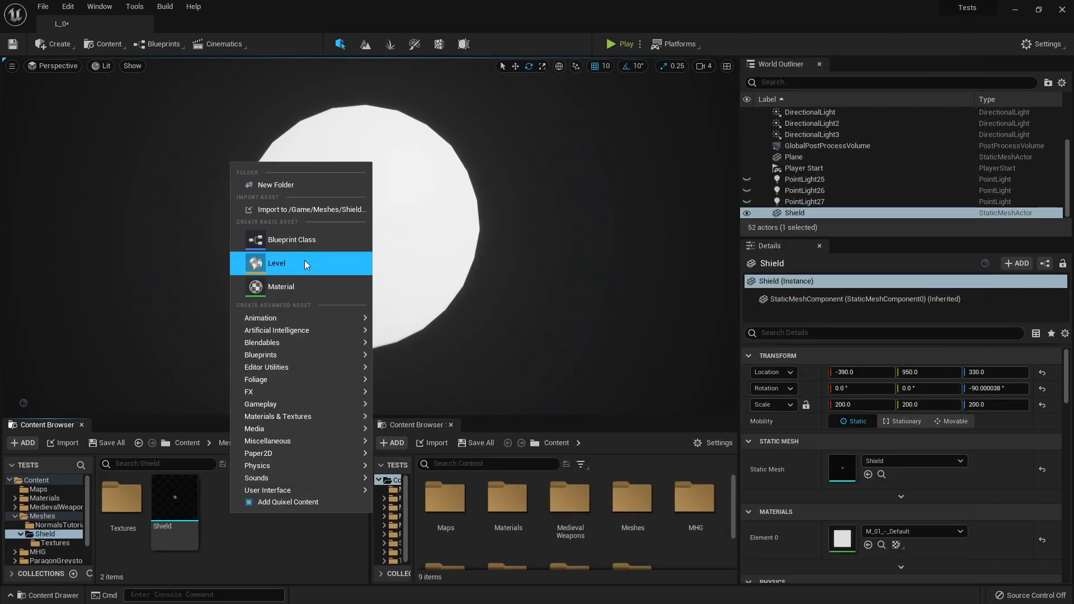
Step: Create material M_Shield and a material instance MI_Shield from it
{"action": "left_click", "coordinate": [280, 286]}
{"action": "type", "text": "M_Si"}
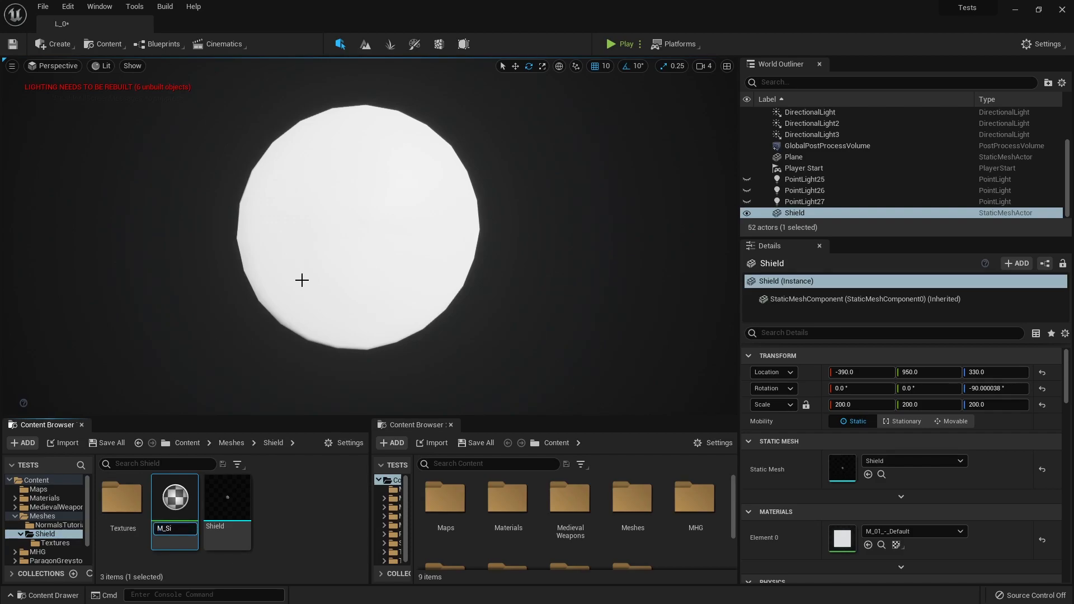
{"action": "mouse_move", "coordinate": [175, 499]}
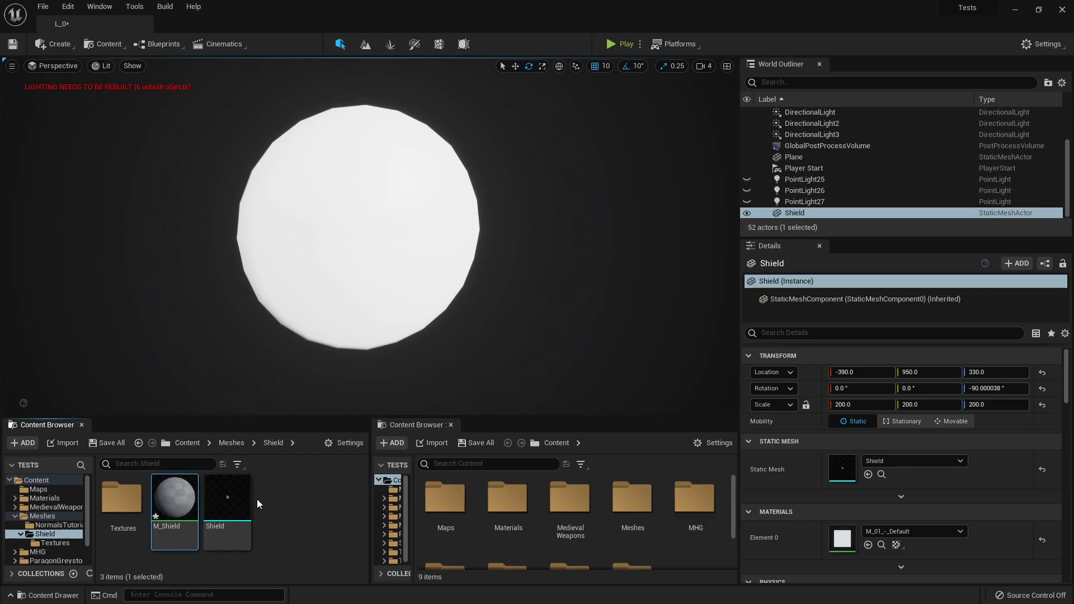
{"action": "mouse_move", "coordinate": [373, 248]}
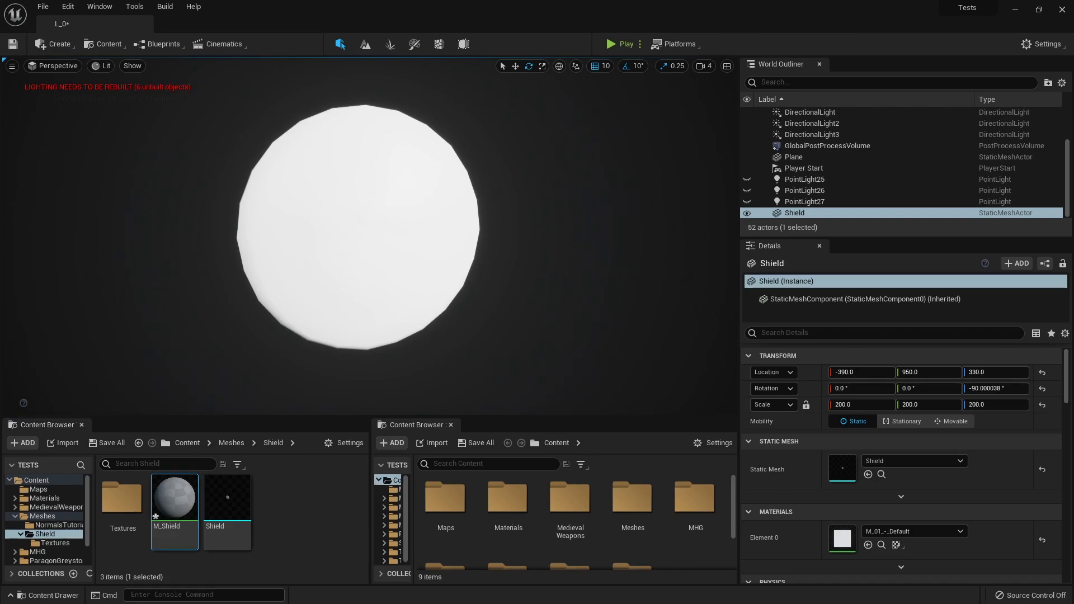
{"action": "right_click", "coordinate": [174, 496]}
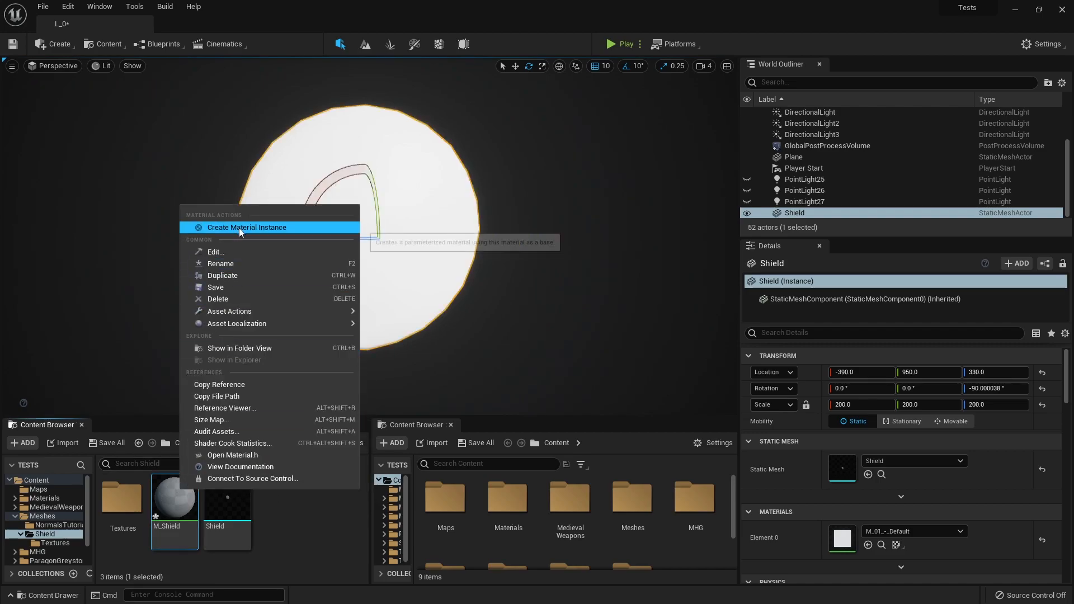
{"action": "left_click", "coordinate": [247, 227]}
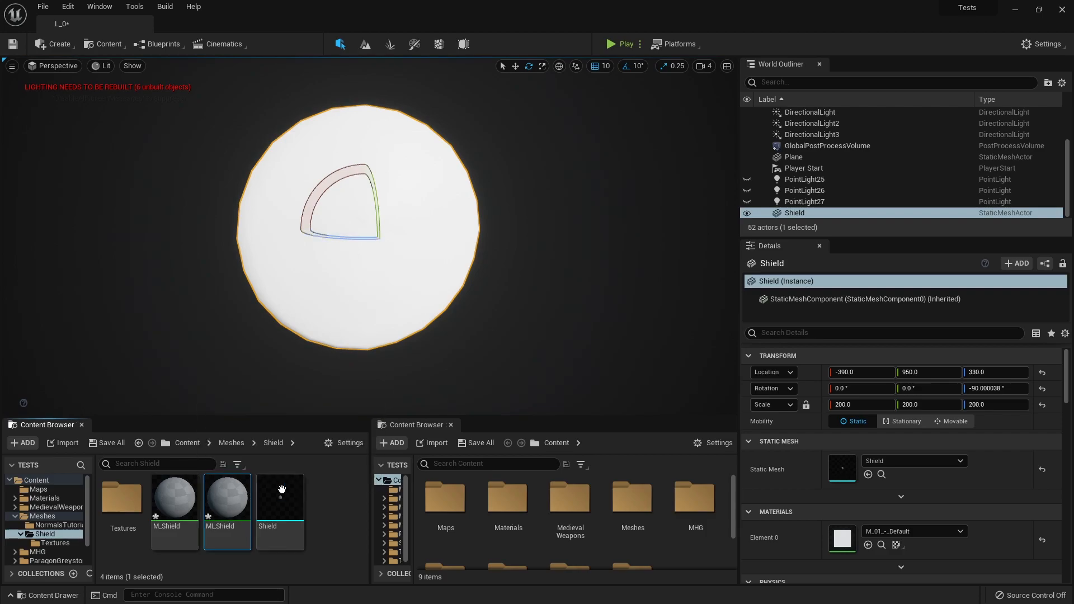
{"action": "left_click", "coordinate": [174, 497]}
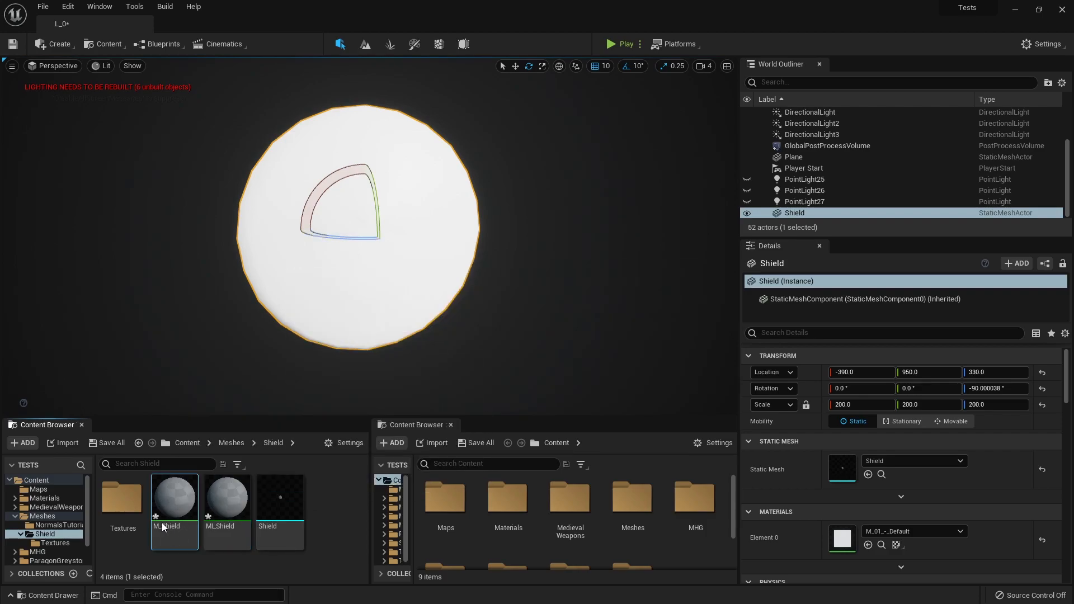
Step: Wire Shield_A to Base Color, ERM R/G/B to Metallic/Roughness/Emissive, Shield_N to Normal, and assign MI_Shield
{"action": "double_click", "coordinate": [174, 496]}
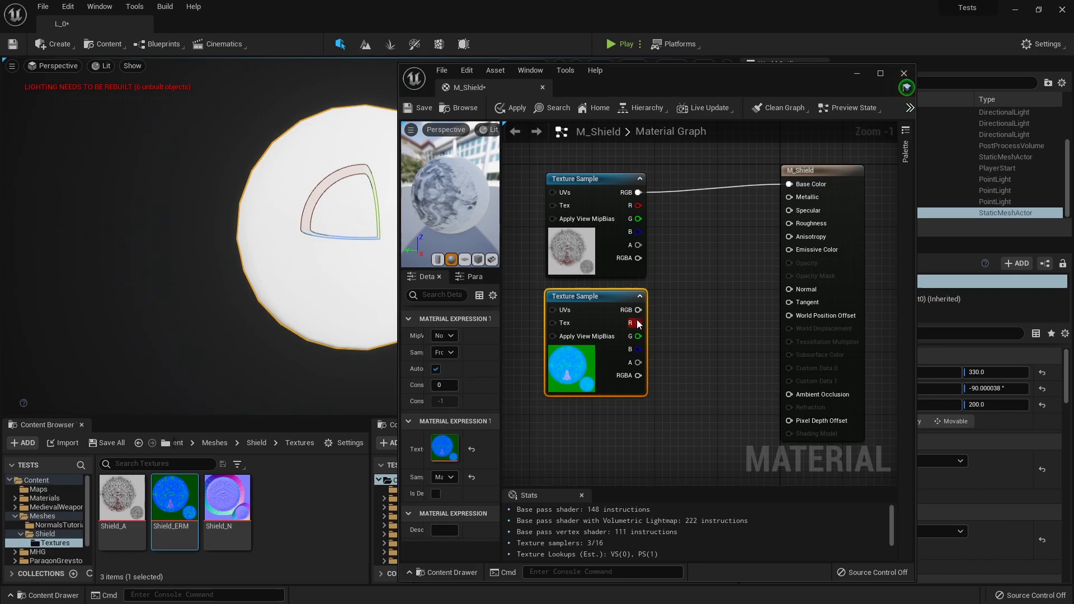
{"action": "mouse_move", "coordinate": [636, 323]}
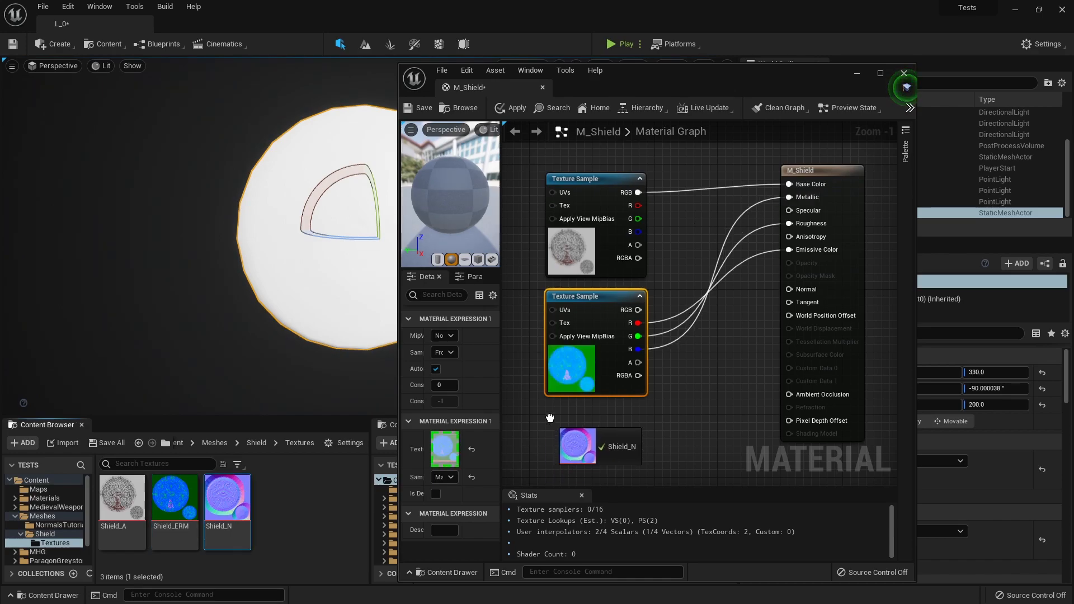
{"action": "scroll", "scroll_direction": "down", "scroll_amount": 3}
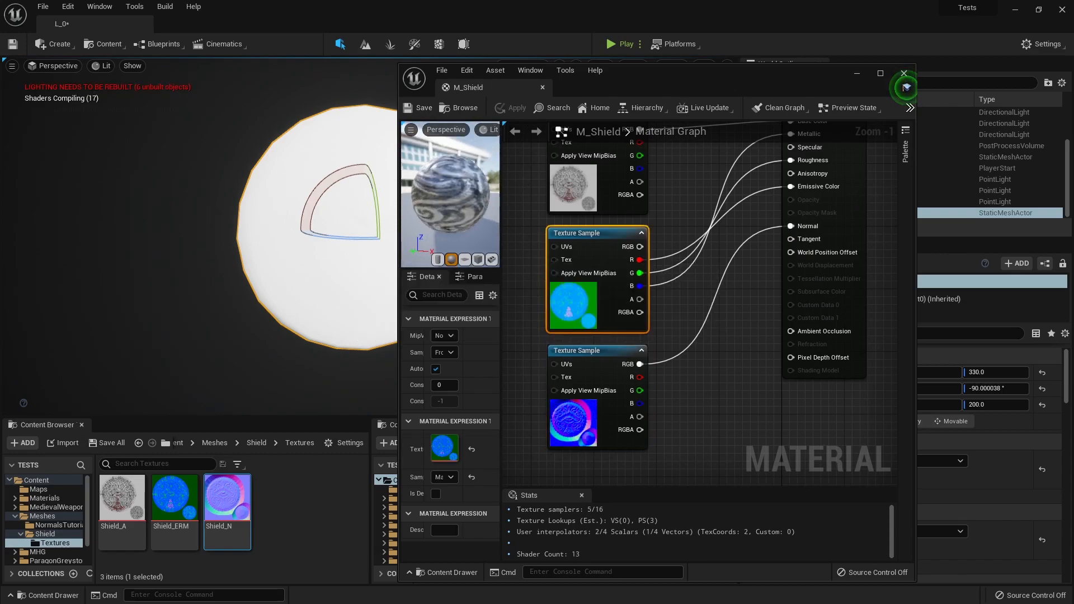
{"action": "left_click", "coordinate": [904, 74]}
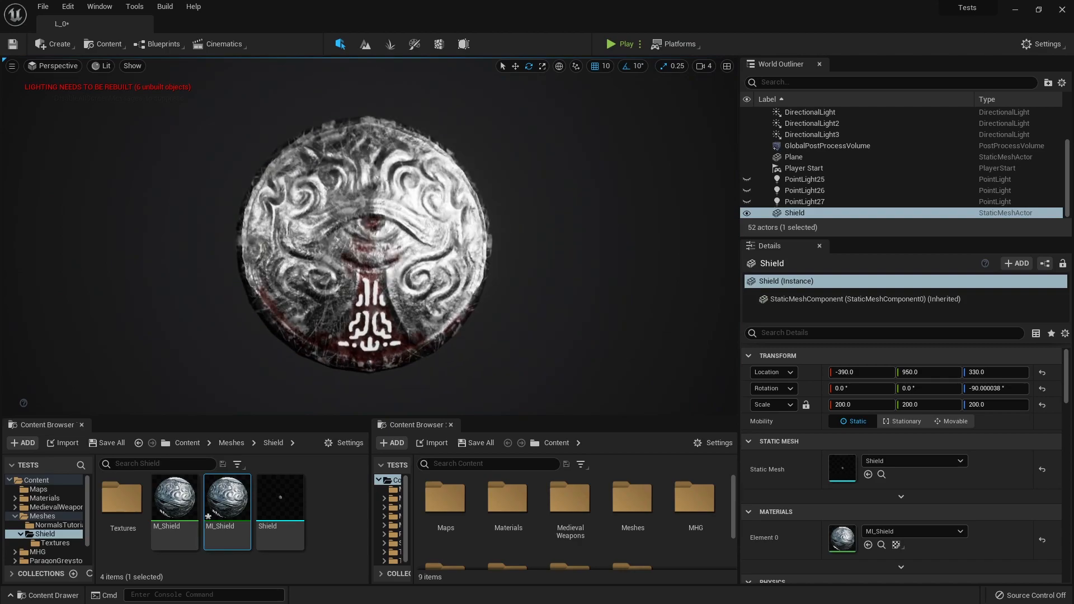
Step: Add Emission Color and Emission Intensity parameters multiplying M_Shield's emissive channel
{"action": "double_click", "coordinate": [173, 498]}
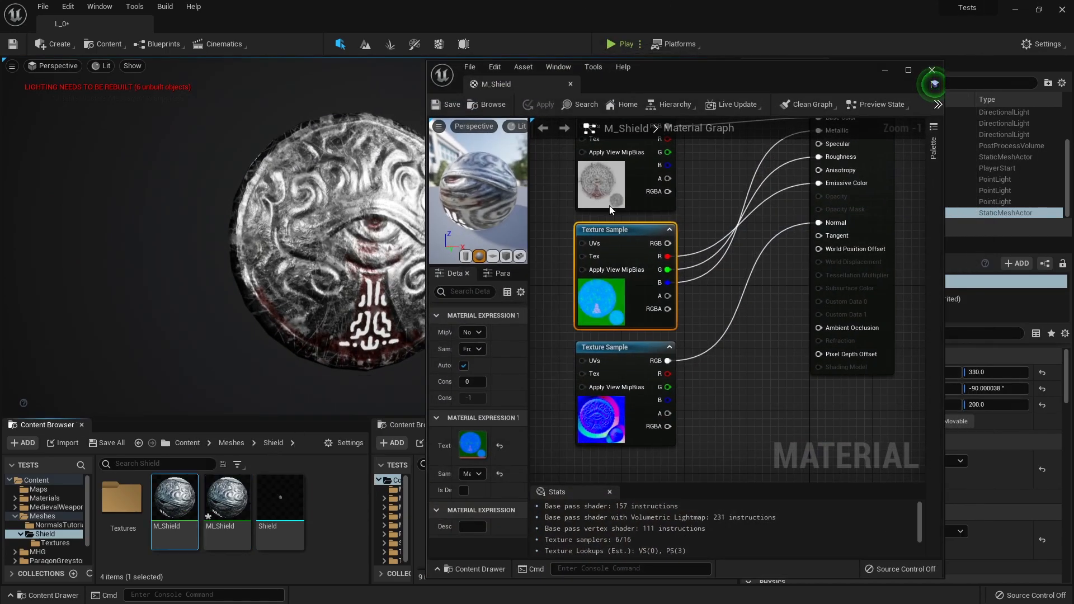
{"action": "mouse_move", "coordinate": [609, 353]}
{"action": "type", "text": "4"}
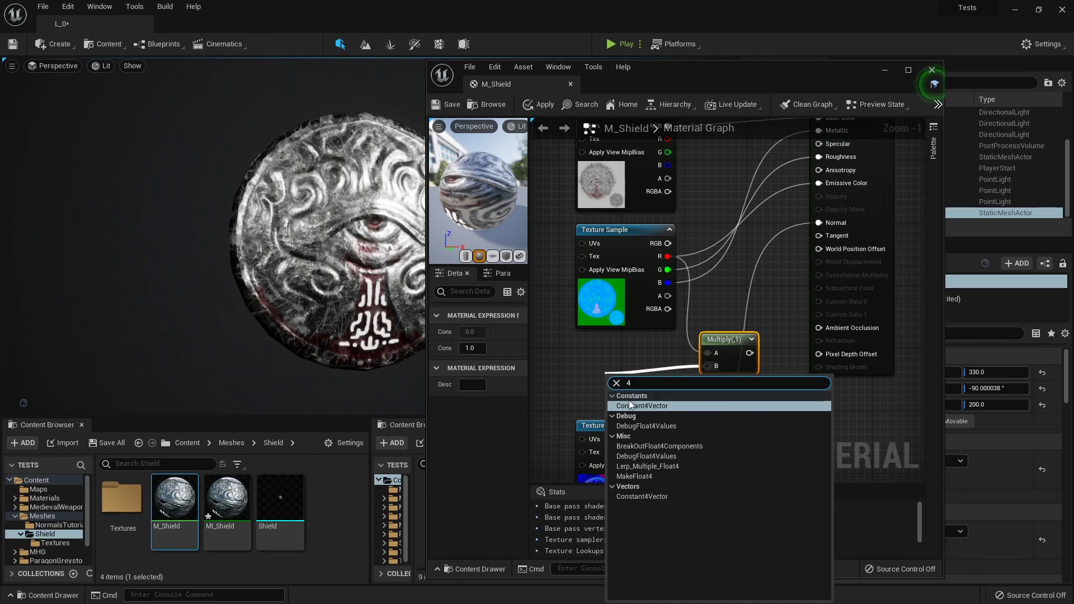
{"action": "left_click", "coordinate": [642, 405]}
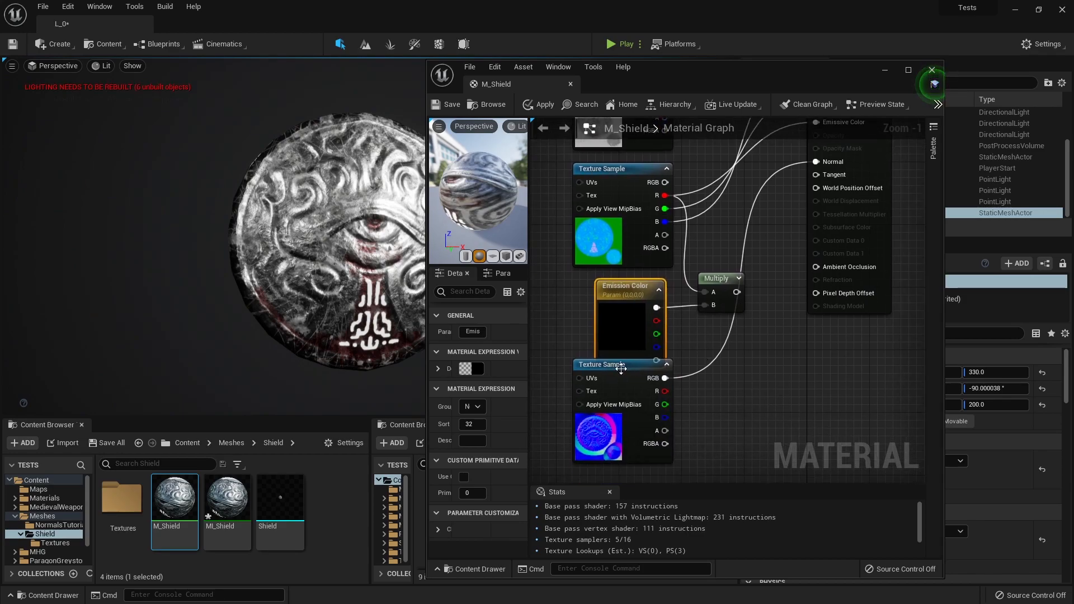
{"action": "left_click", "coordinate": [603, 420]}
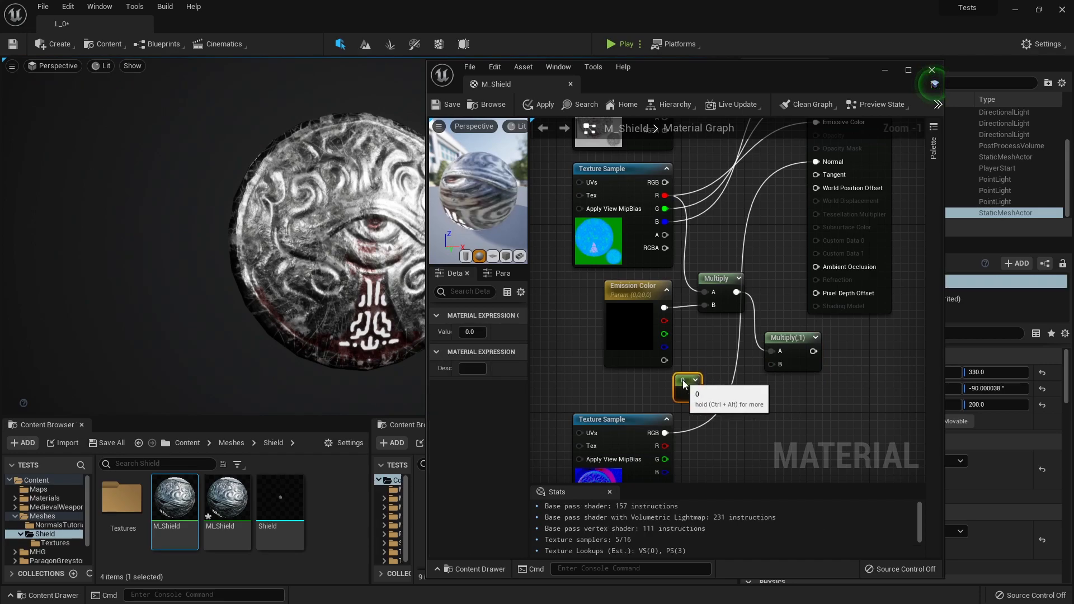
{"action": "left_click", "coordinate": [686, 381]}
{"action": "type", "text": "Emission Intensity"}
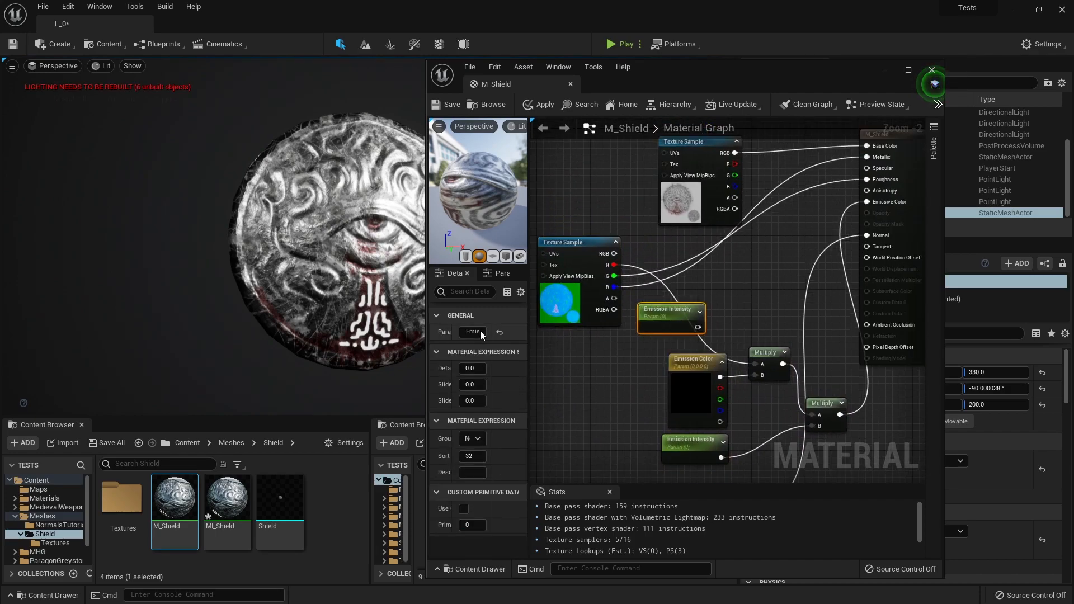
Step: Add a Roughness Intensity parameter multiplying the roughness channel
{"action": "type", "text": "ess"}
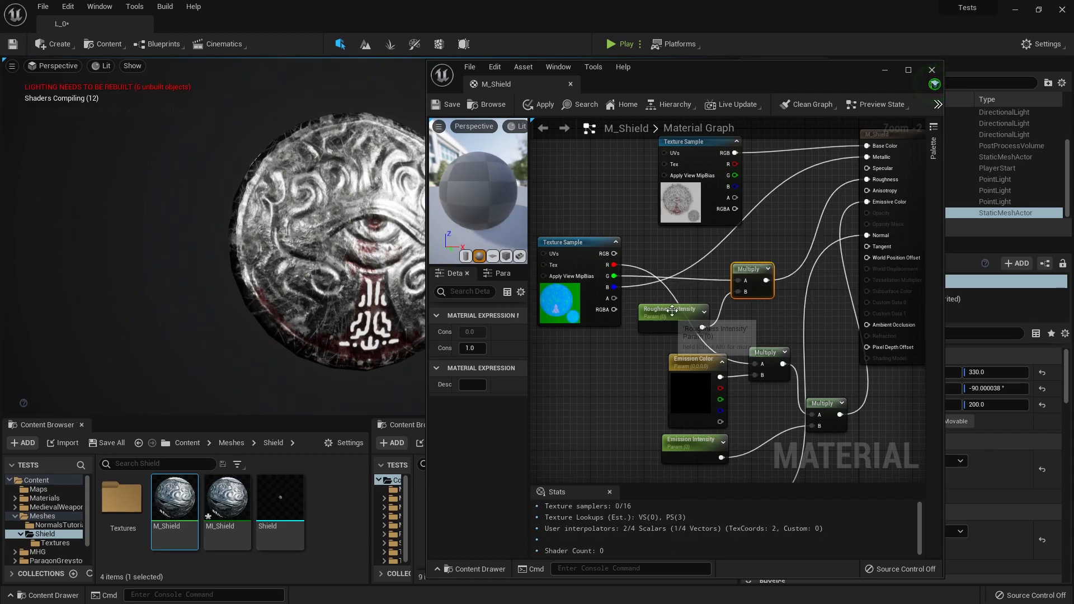
{"action": "left_click", "coordinate": [667, 310]}
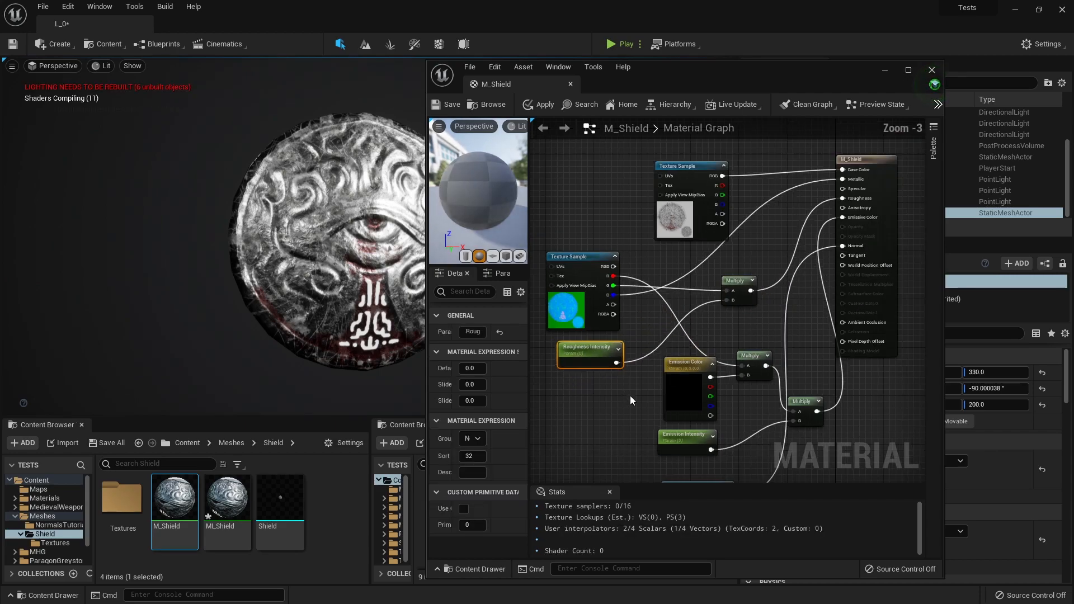
{"action": "scroll", "scroll_direction": "up", "scroll_amount": 3}
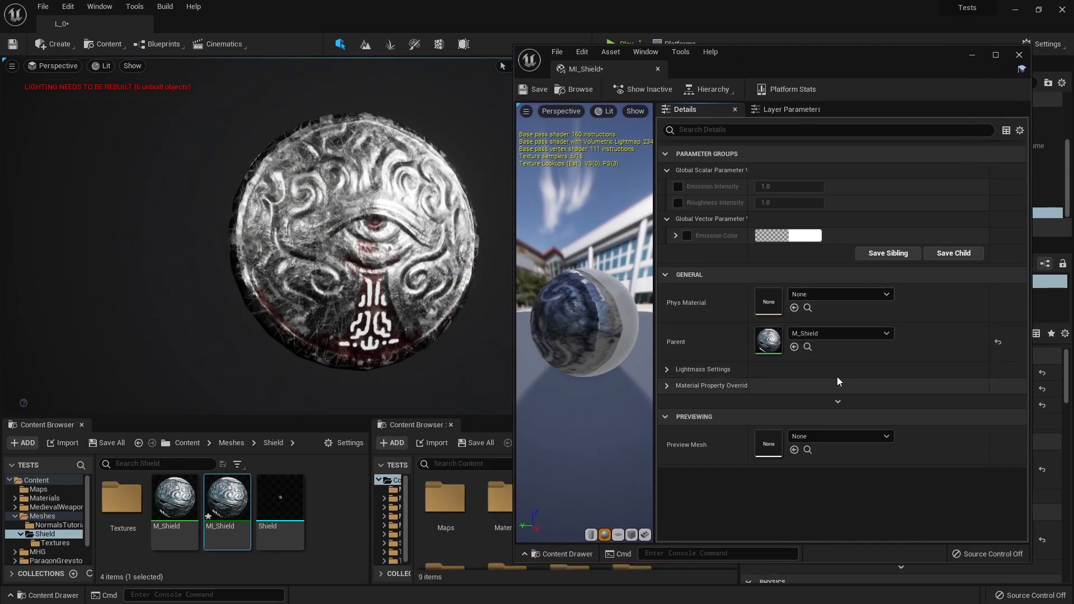
Step: Override Emission Intensity to 15 and set Emission Color to a cyan glow
{"action": "left_click", "coordinate": [678, 186]}
{"action": "type", "text": "50"}
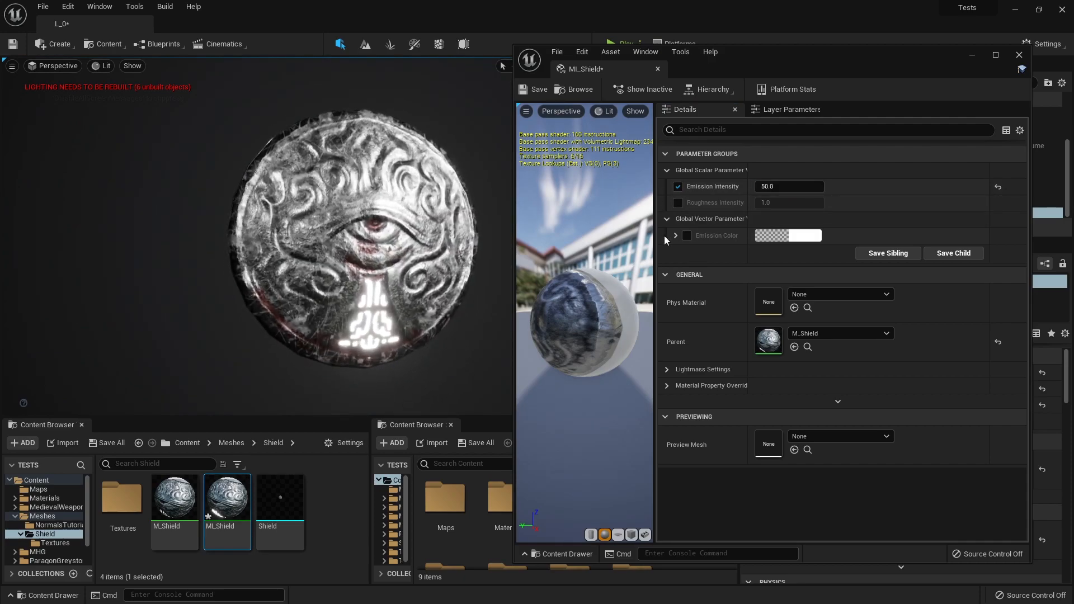
{"action": "left_click", "coordinate": [786, 236]}
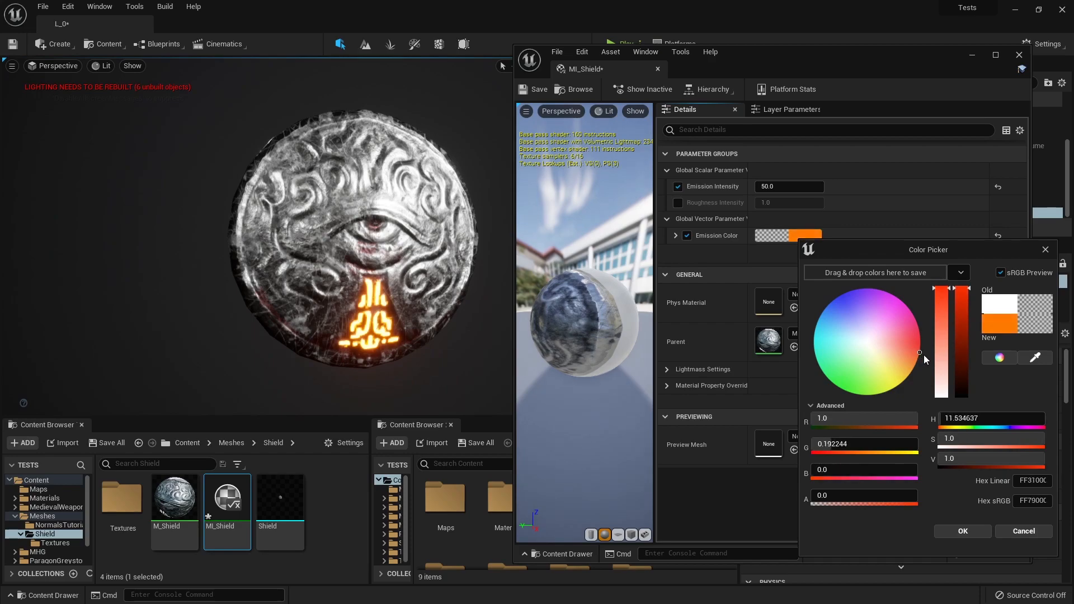
{"action": "left_click", "coordinate": [846, 306]}
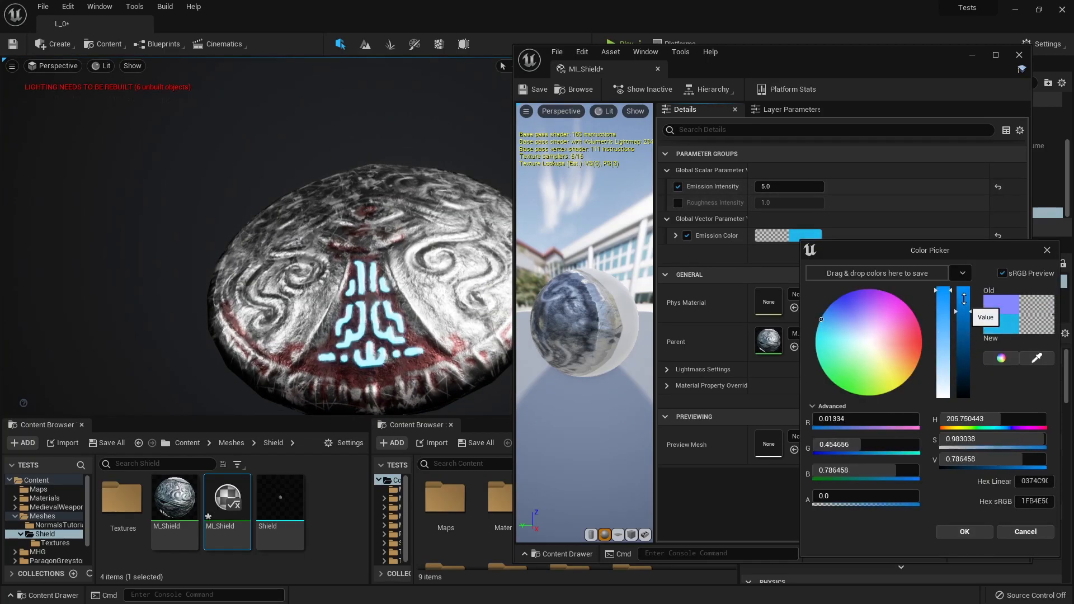
{"action": "left_click", "coordinate": [962, 531]}
{"action": "type", "text": "15"}
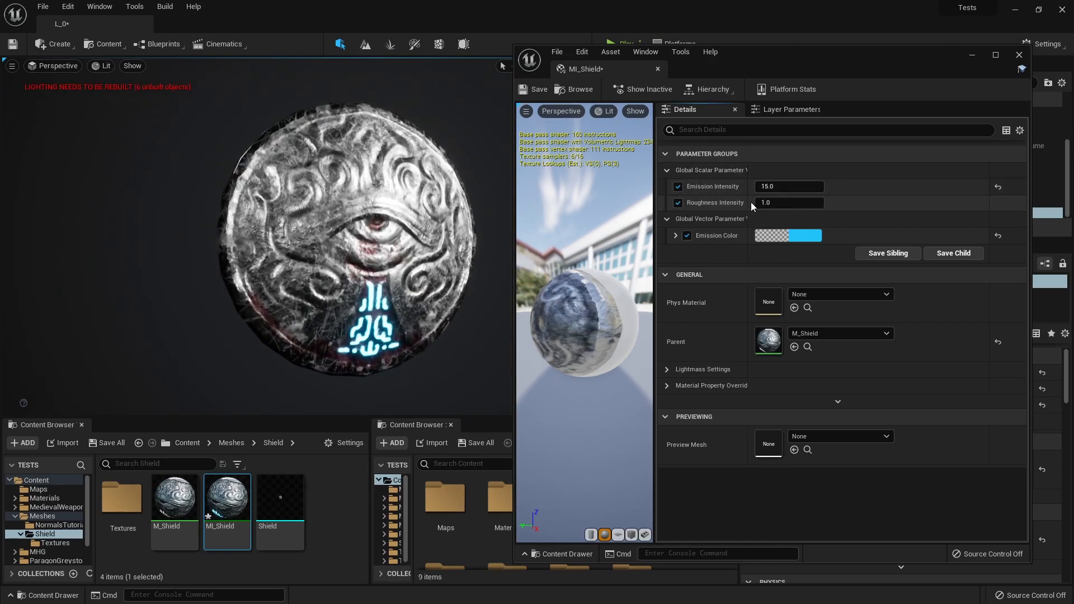
{"action": "left_click", "coordinate": [787, 202]}
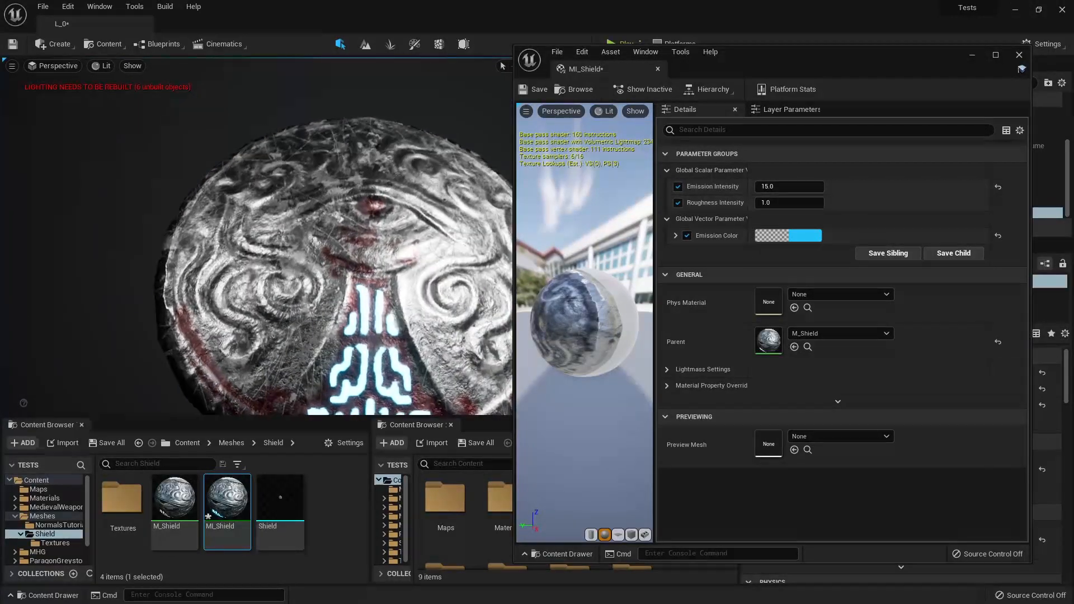
{"action": "left_click", "coordinate": [788, 202]}
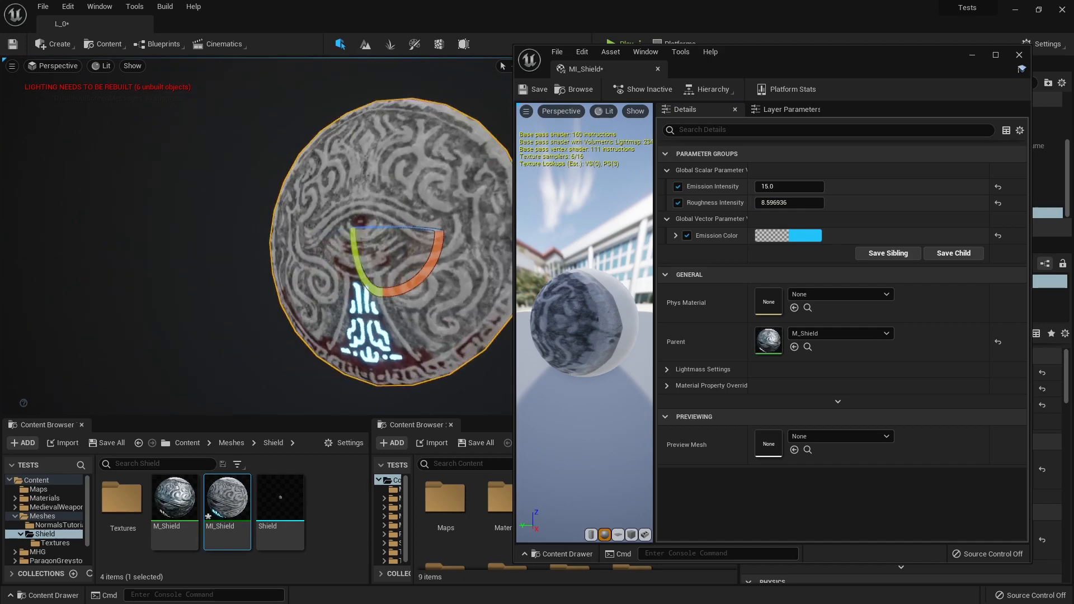
{"action": "triple_click", "coordinate": [788, 202]}
{"action": "type", "text": "1"}
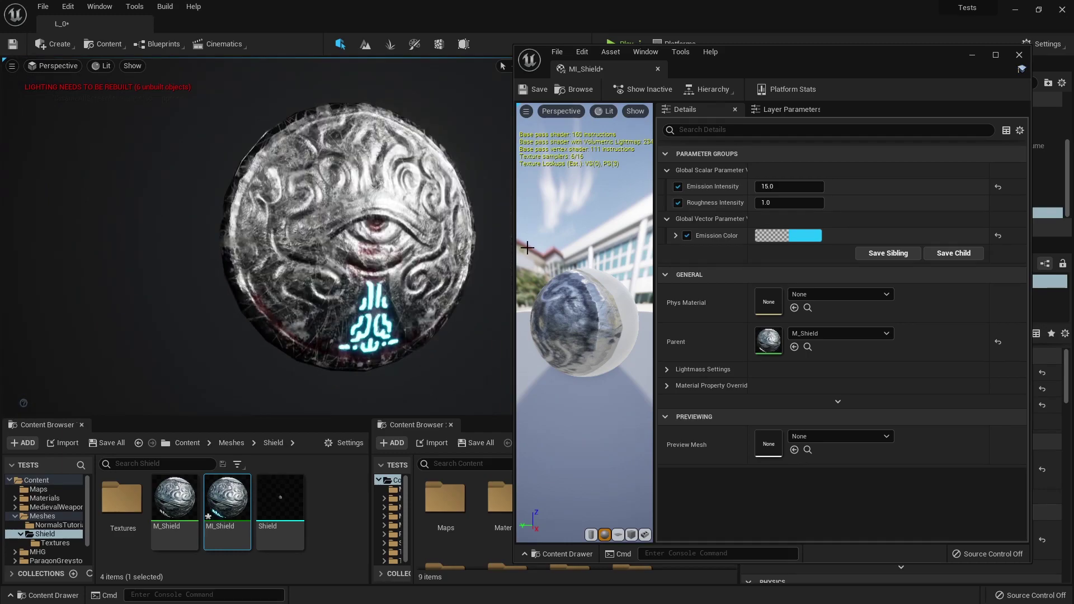
{"action": "mouse_move", "coordinate": [334, 457]}
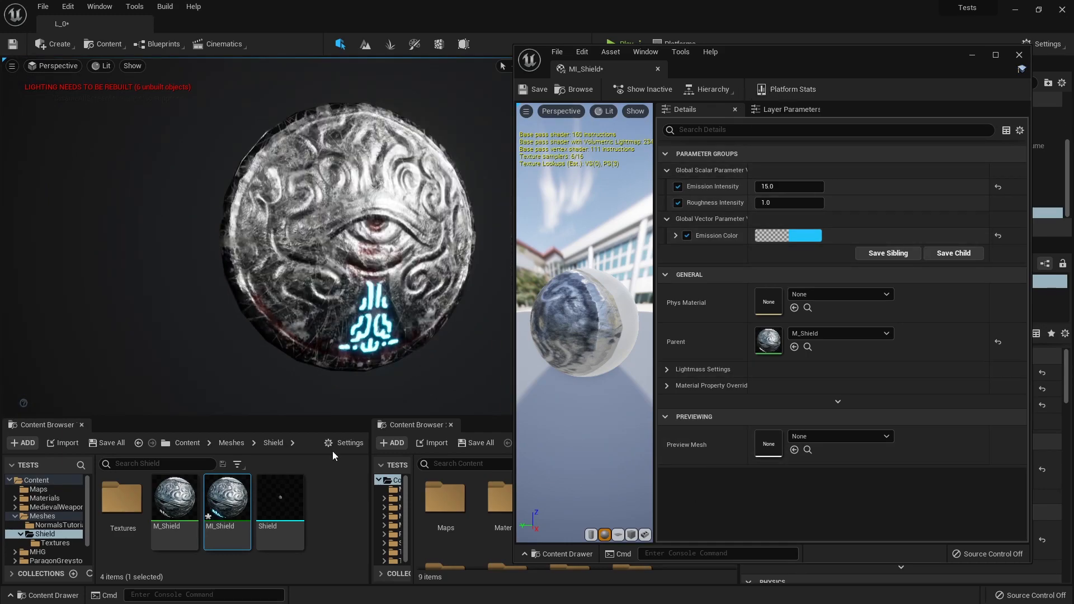
{"action": "left_click", "coordinate": [538, 90]}
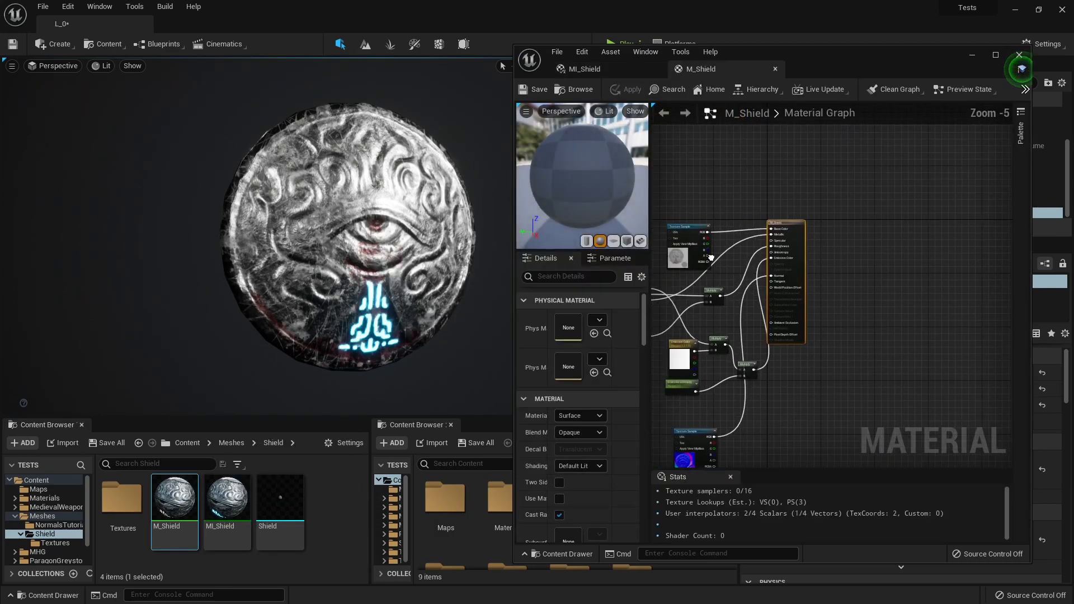
Step: Zoom the M_Shield material graph to frame the node network and normal map texture sample
{"action": "scroll", "scroll_direction": "down", "scroll_amount": 3}
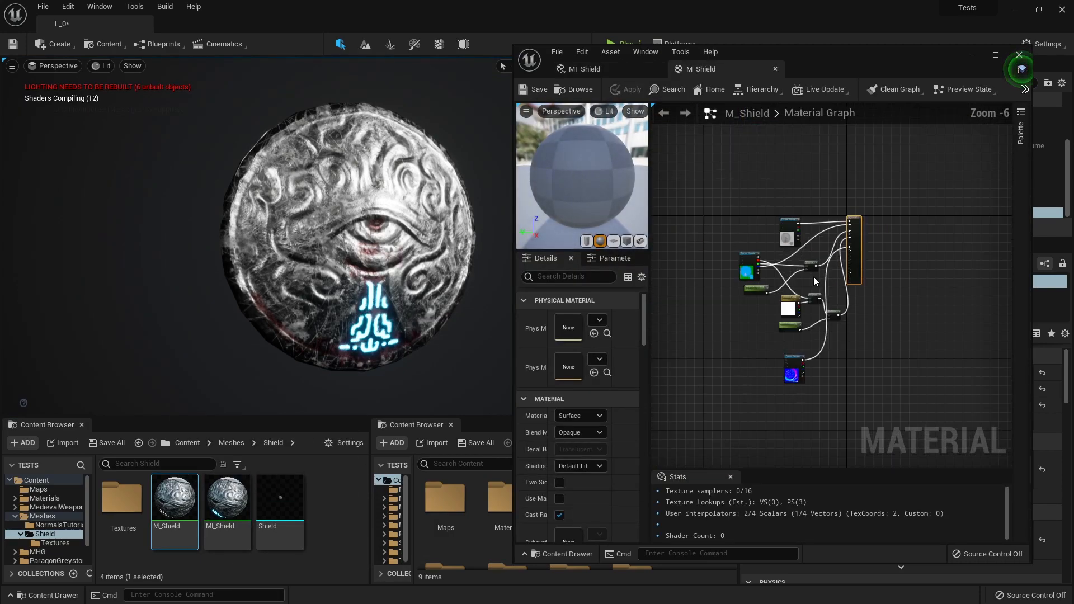
{"action": "scroll", "scroll_direction": "up", "scroll_amount": 3}
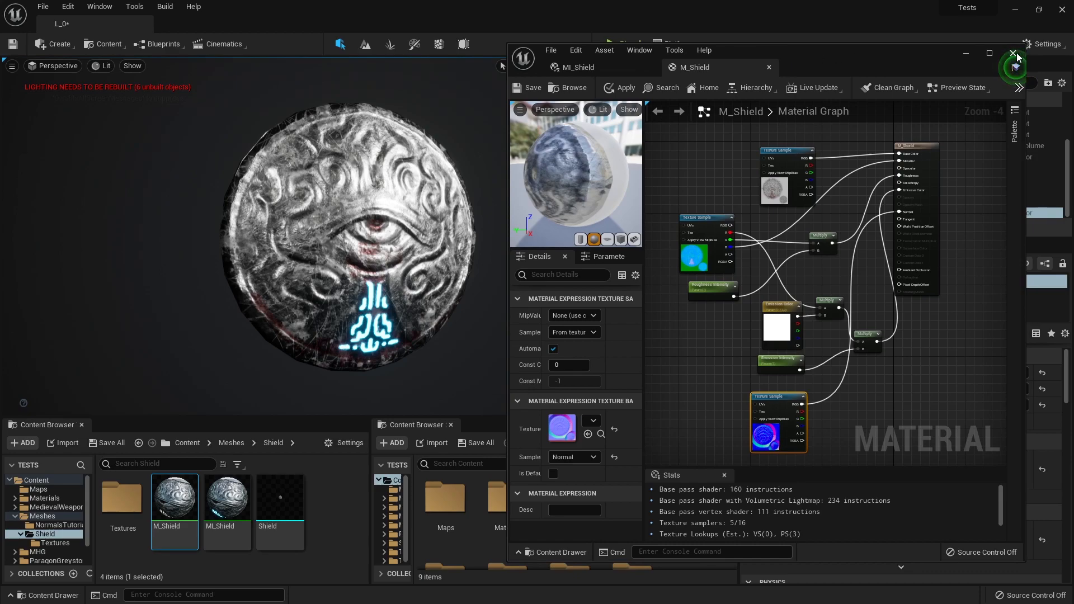
{"action": "mouse_move", "coordinate": [899, 70]}
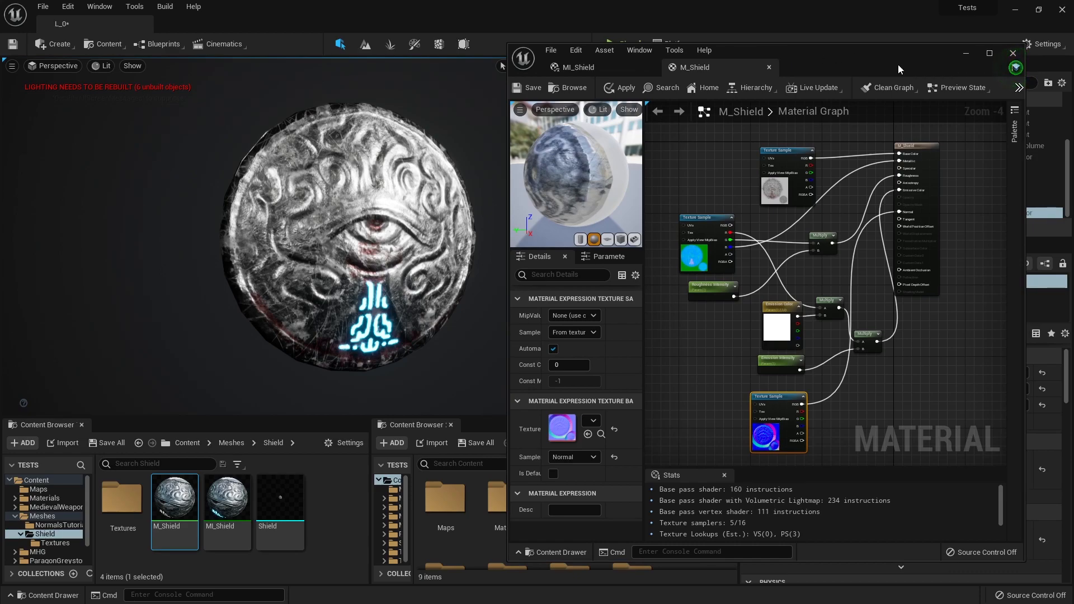